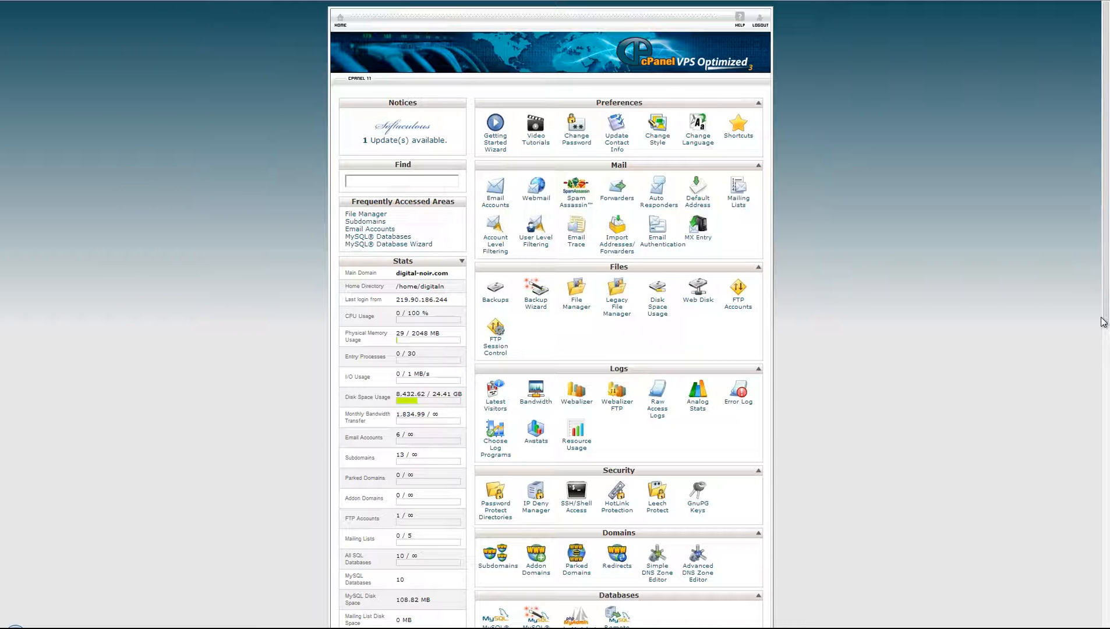
{"action": "mouse_move", "coordinate": [1096, 336]}
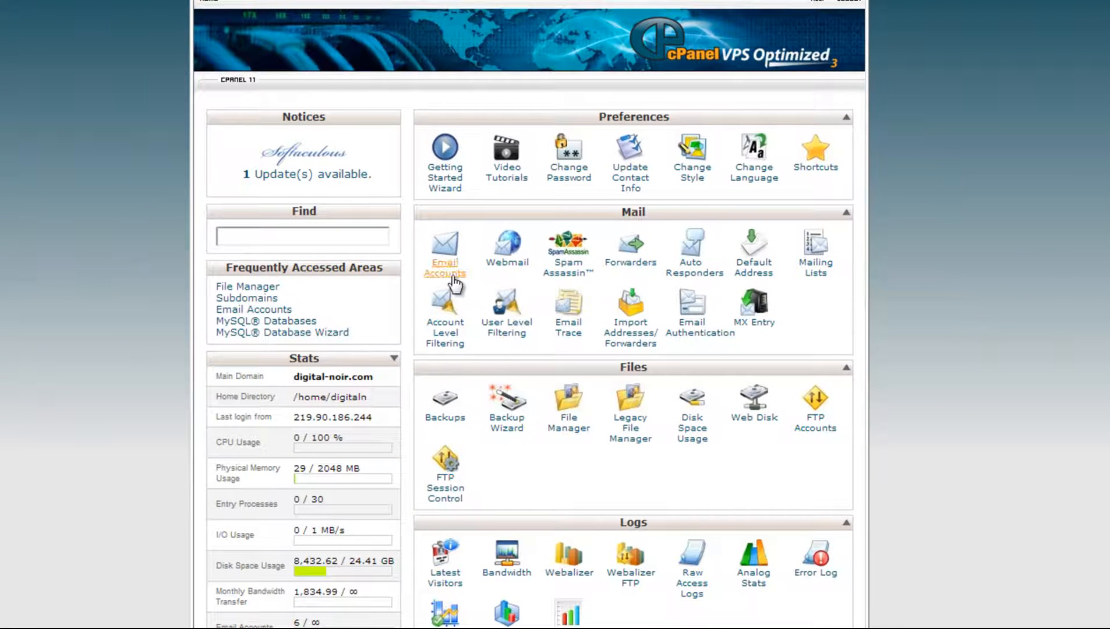
Create the 'test' mailbox in cPanel Email Accounts with a strong password and unlimited quota
{"action": "left_click", "coordinate": [444, 252]}
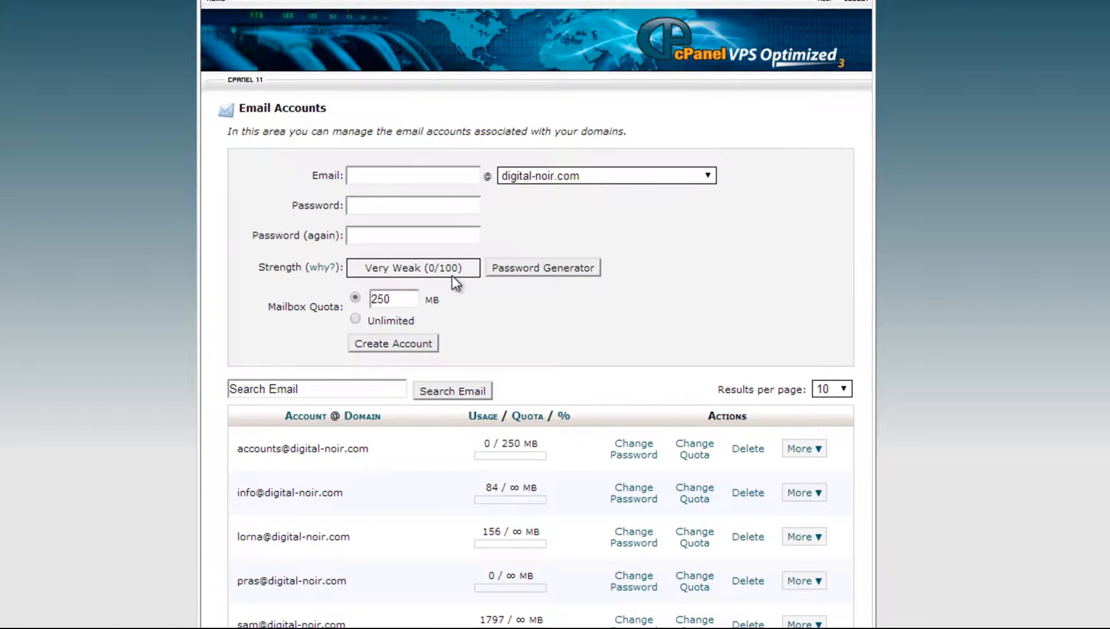
{"action": "left_click", "coordinate": [412, 175]}
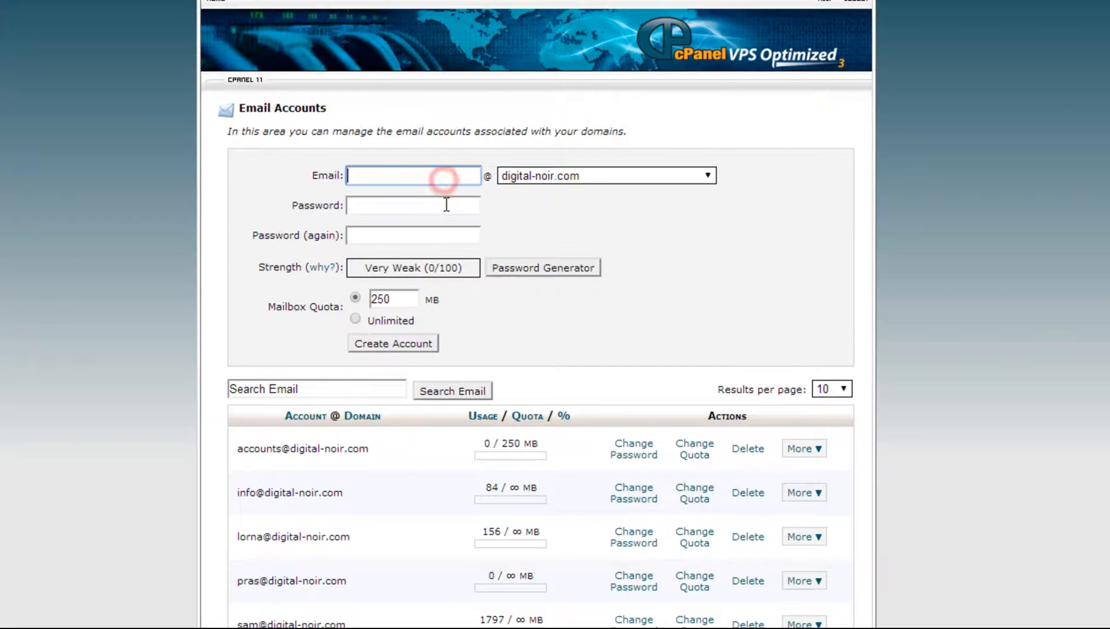
{"action": "type", "text": "test"}
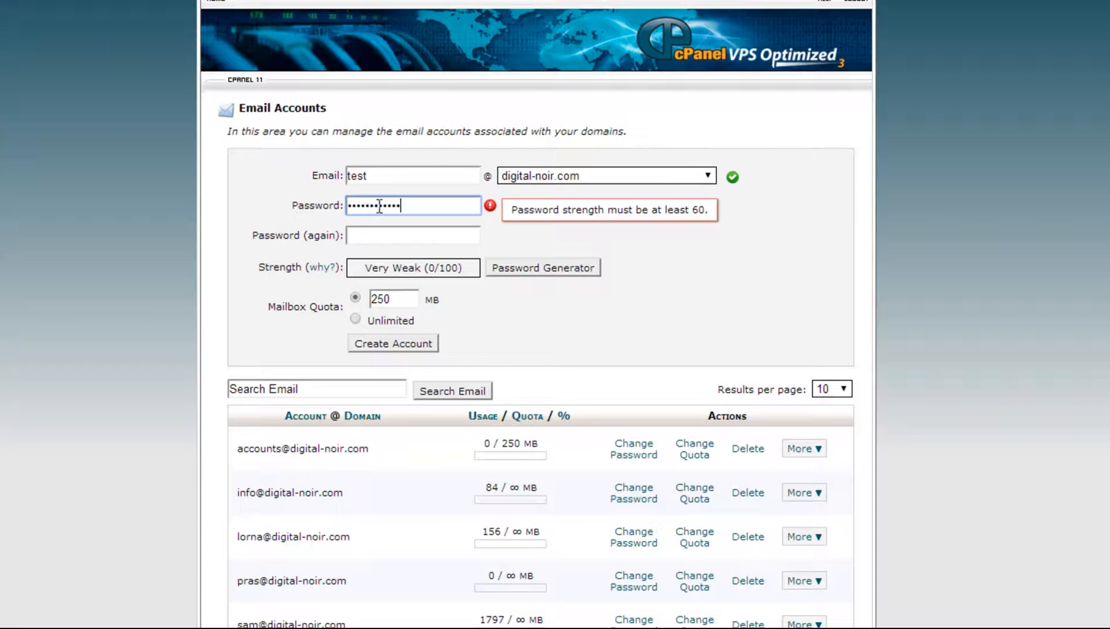
{"action": "left_click", "coordinate": [413, 235]}
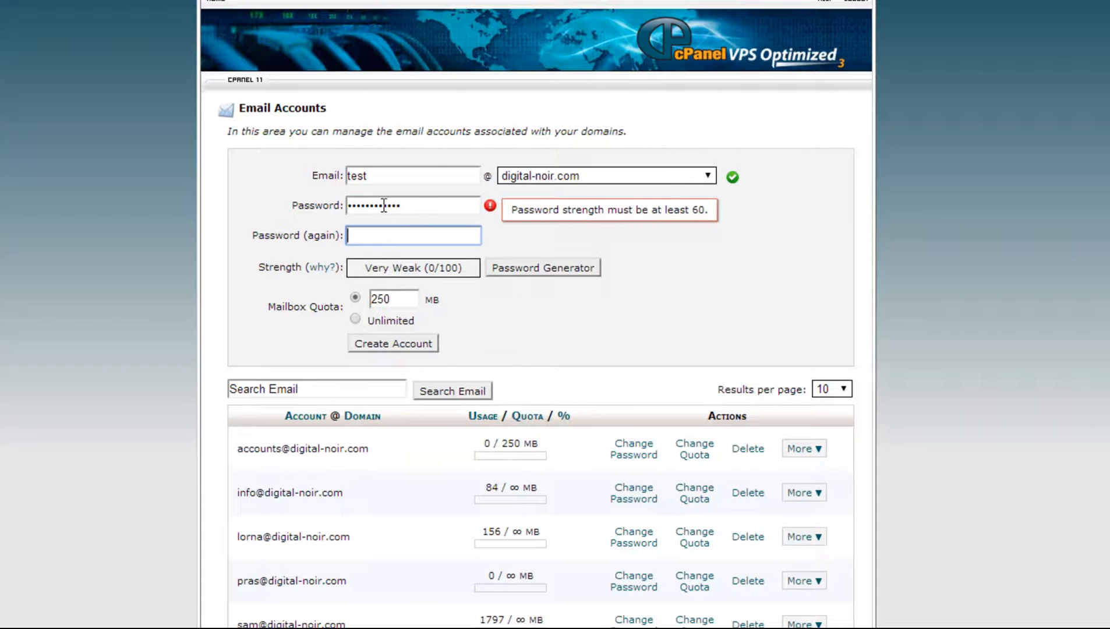
{"action": "left_click", "coordinate": [414, 205]}
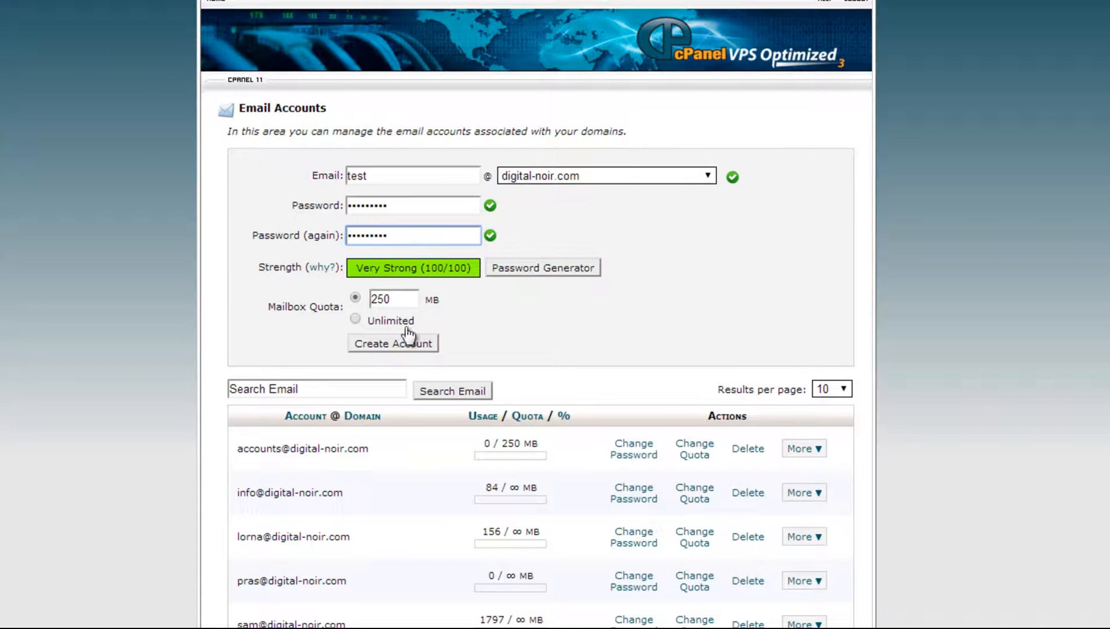
{"action": "mouse_move", "coordinate": [404, 297]}
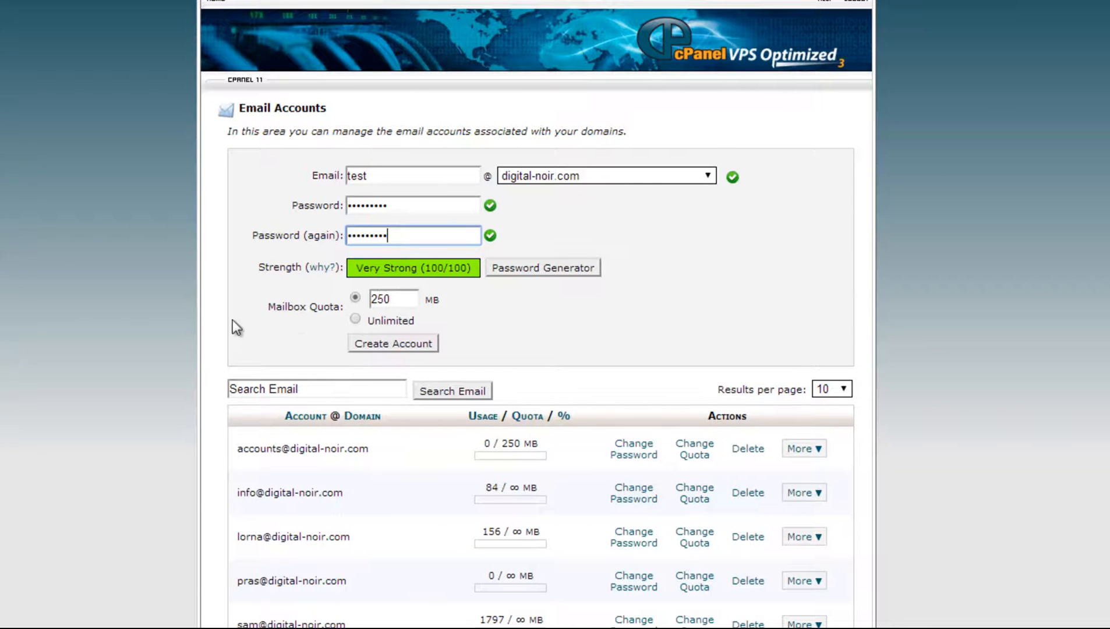
{"action": "mouse_move", "coordinate": [223, 300]}
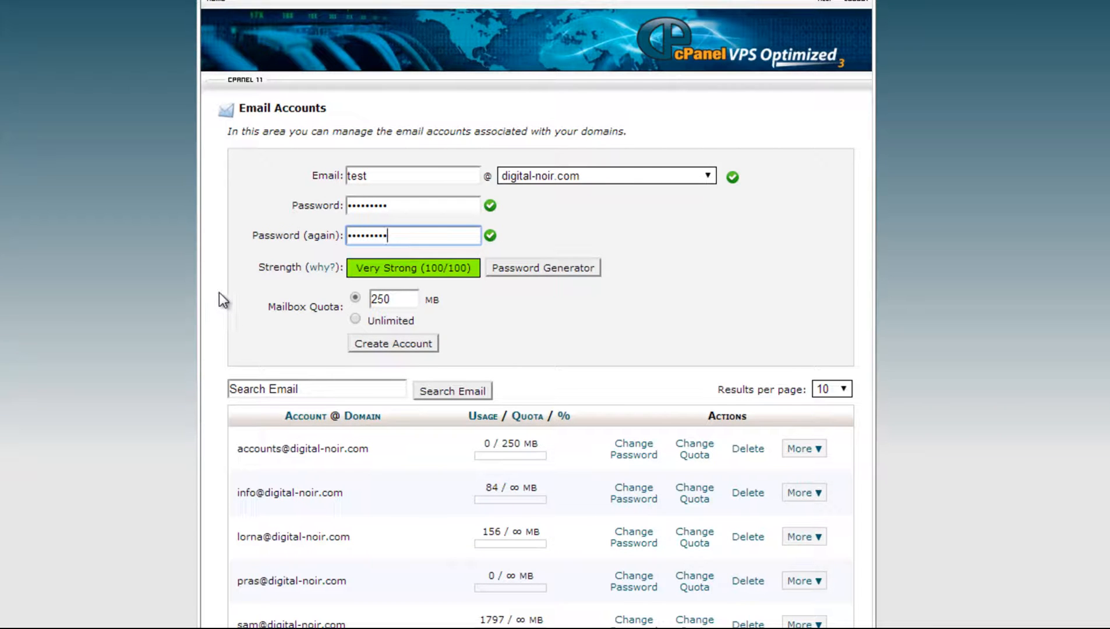
{"action": "mouse_move", "coordinate": [377, 344]}
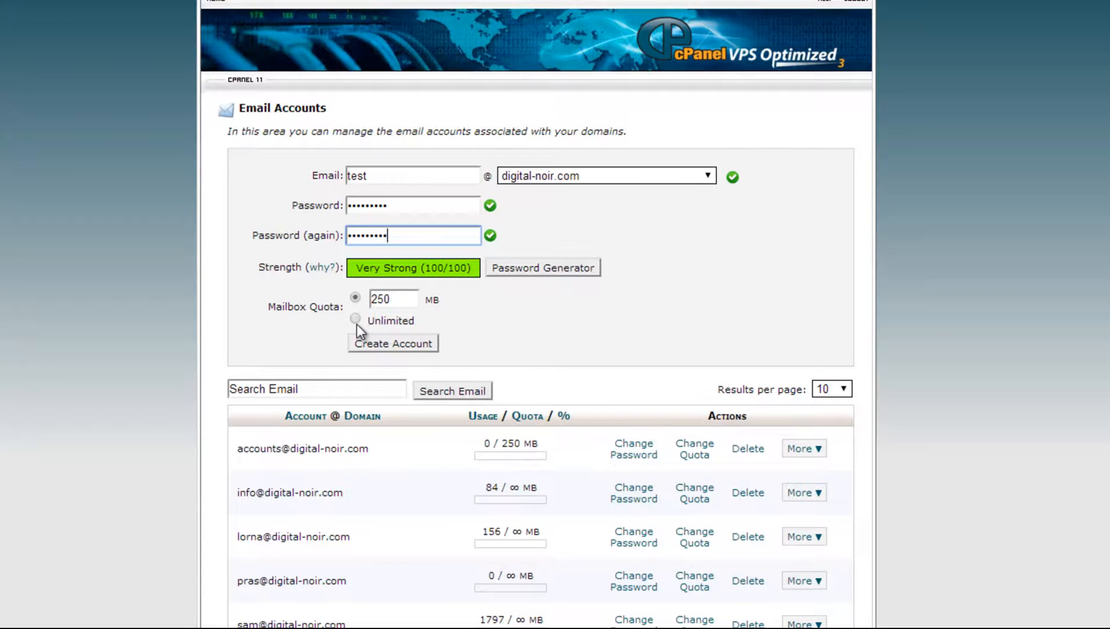
{"action": "left_click", "coordinate": [355, 319]}
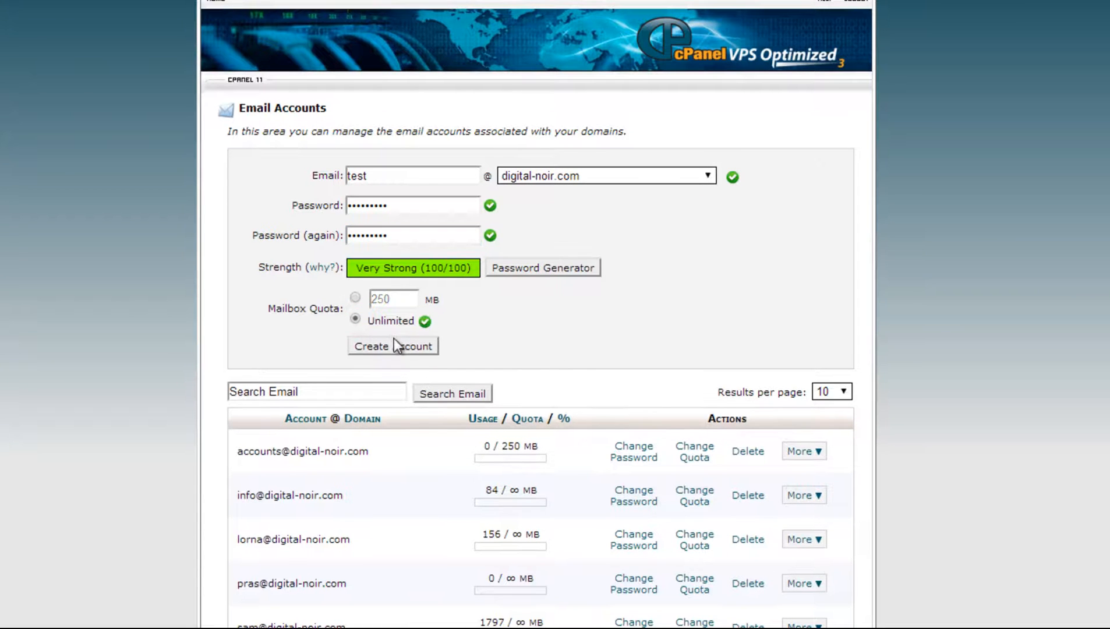
{"action": "left_click", "coordinate": [392, 346]}
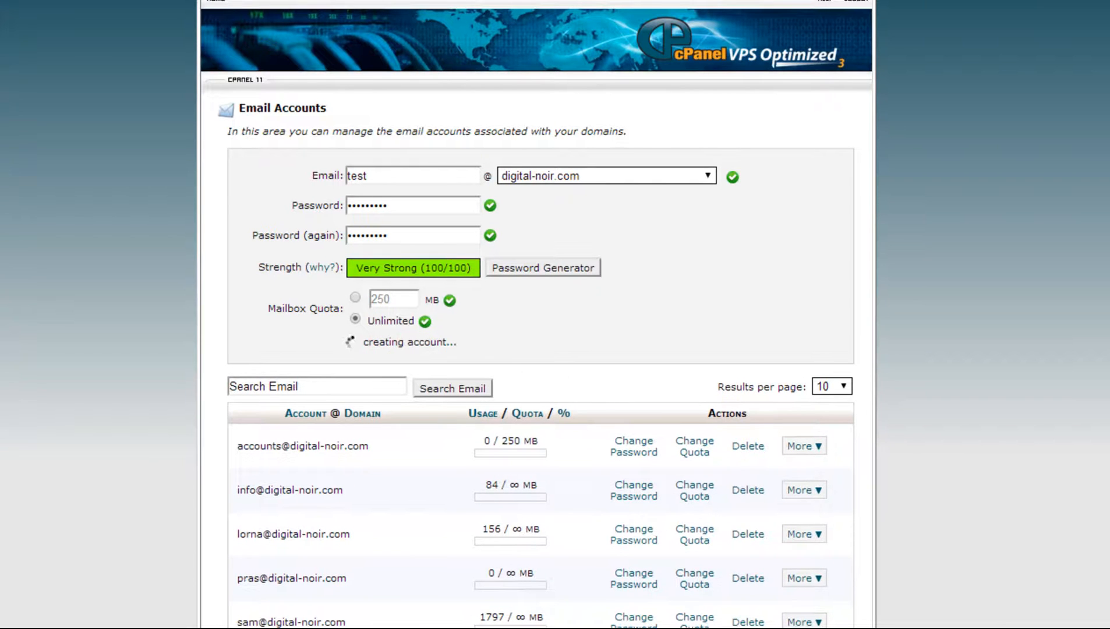
{"action": "left_click", "coordinate": [392, 343]}
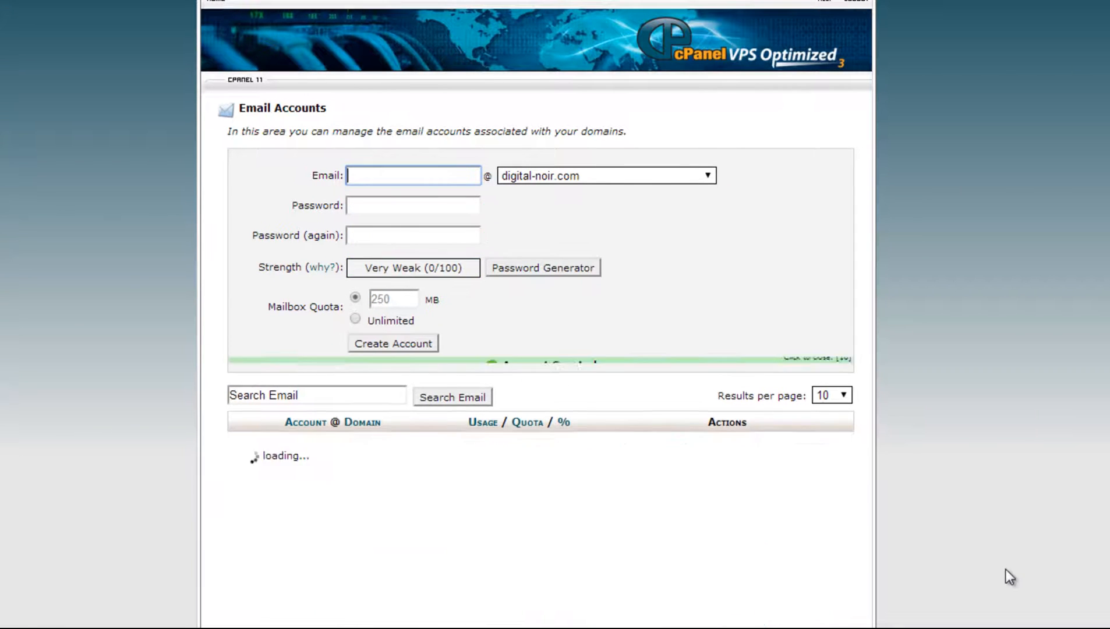
{"action": "left_click", "coordinate": [393, 343]}
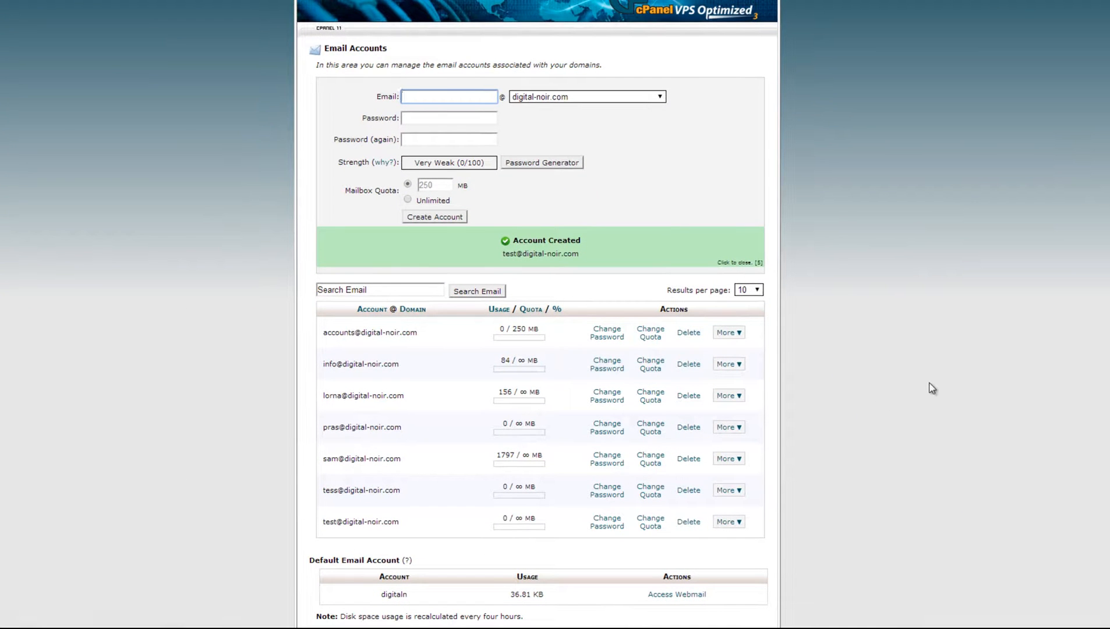
{"action": "mouse_move", "coordinate": [902, 378]}
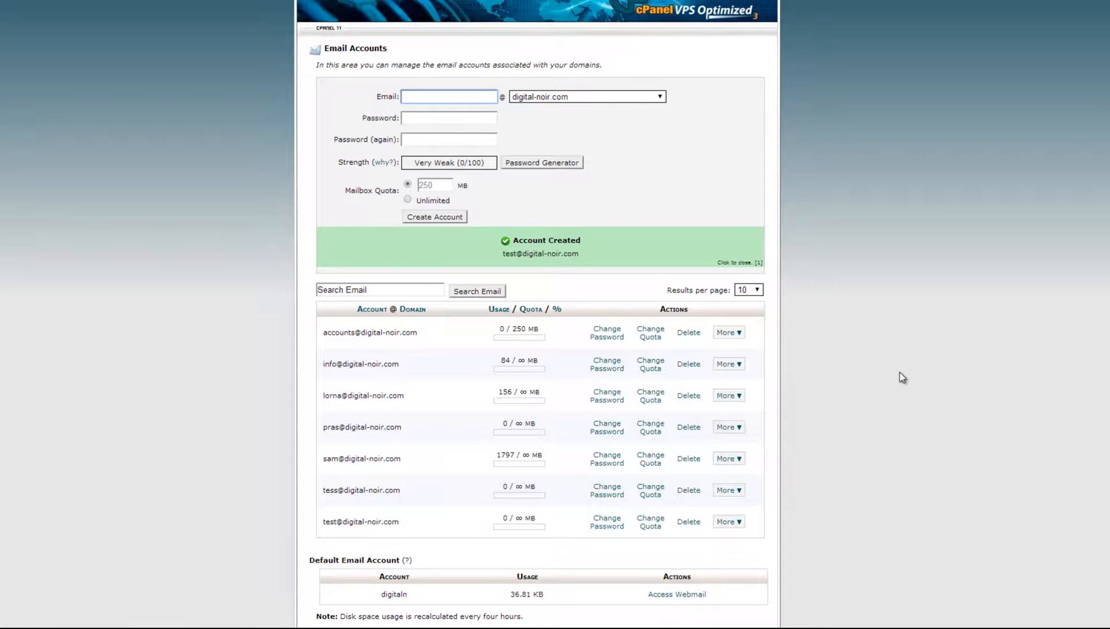
{"action": "left_click", "coordinate": [738, 262]}
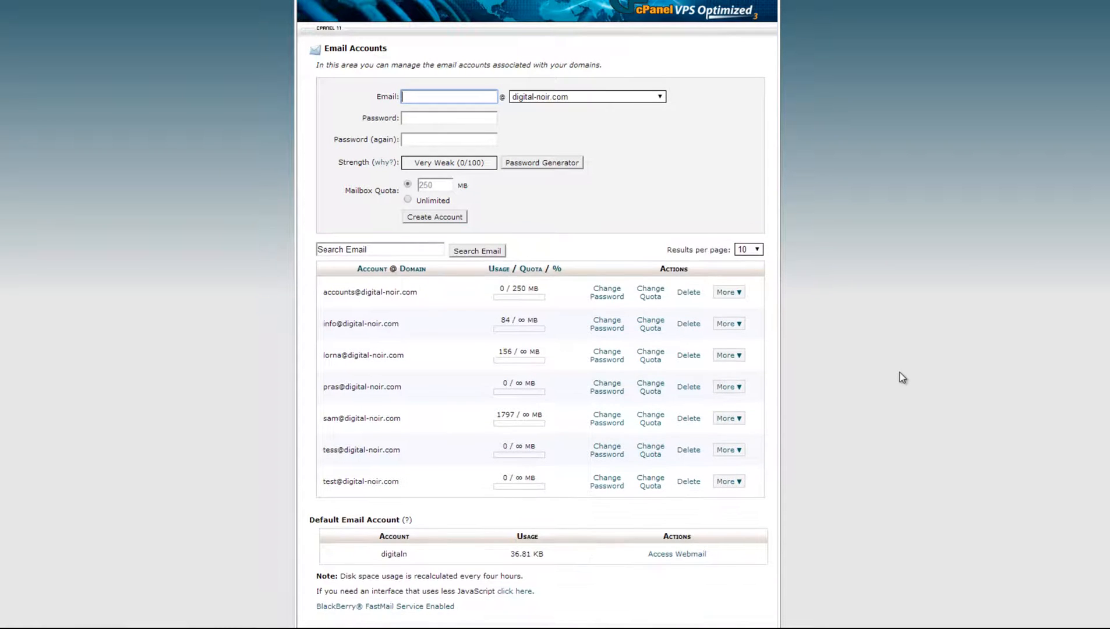
{"action": "mouse_move", "coordinate": [911, 376]}
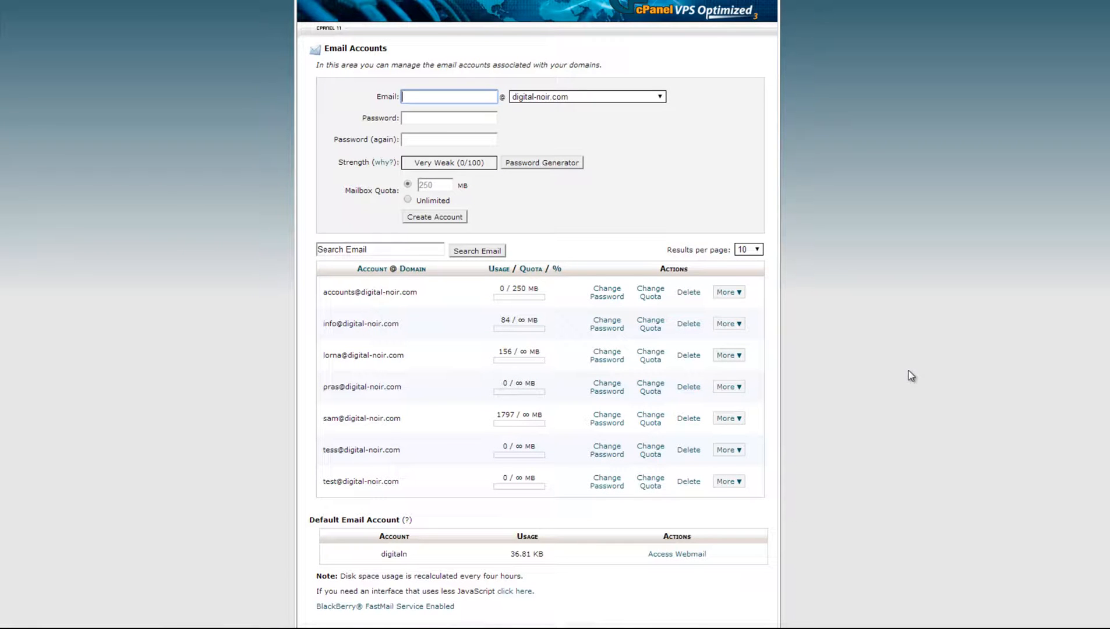
{"action": "mouse_move", "coordinate": [688, 346]}
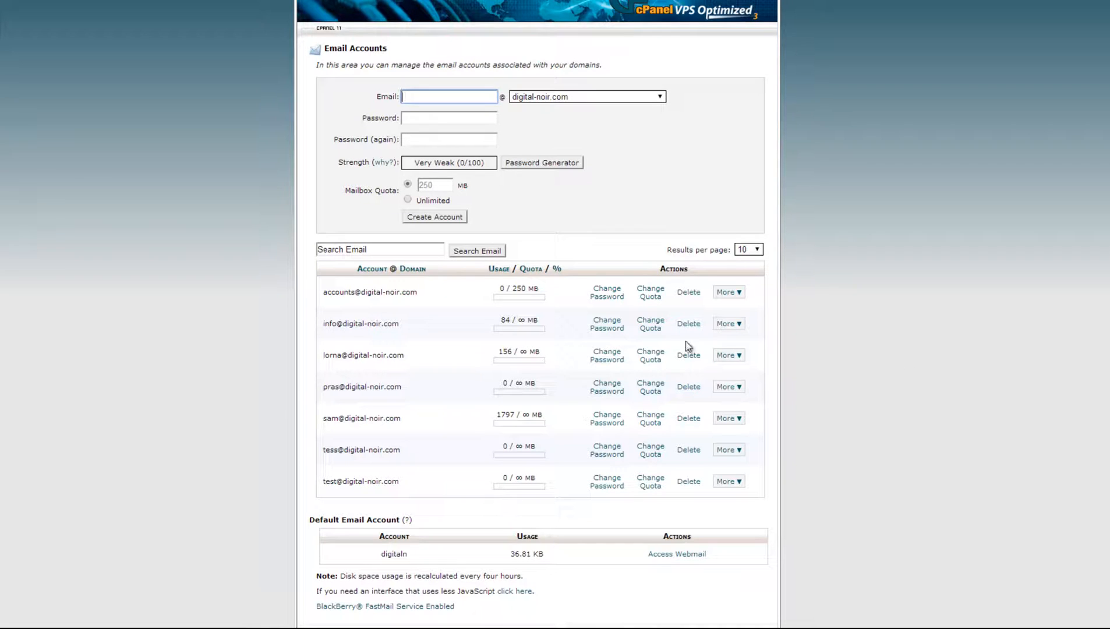
{"action": "mouse_move", "coordinate": [375, 459]}
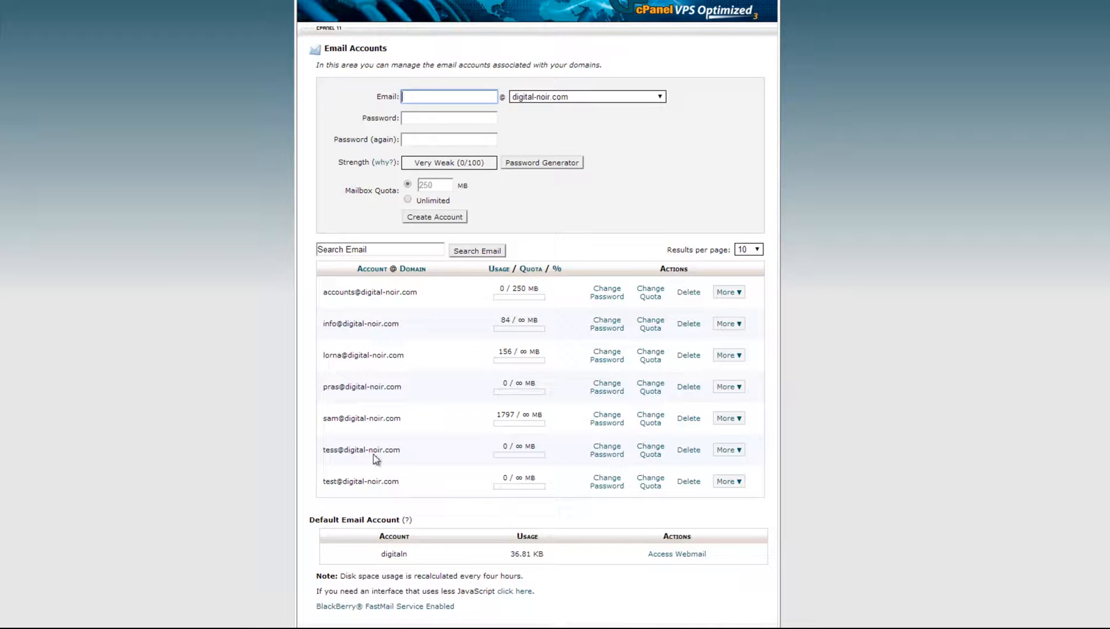
{"action": "mouse_move", "coordinate": [280, 410]}
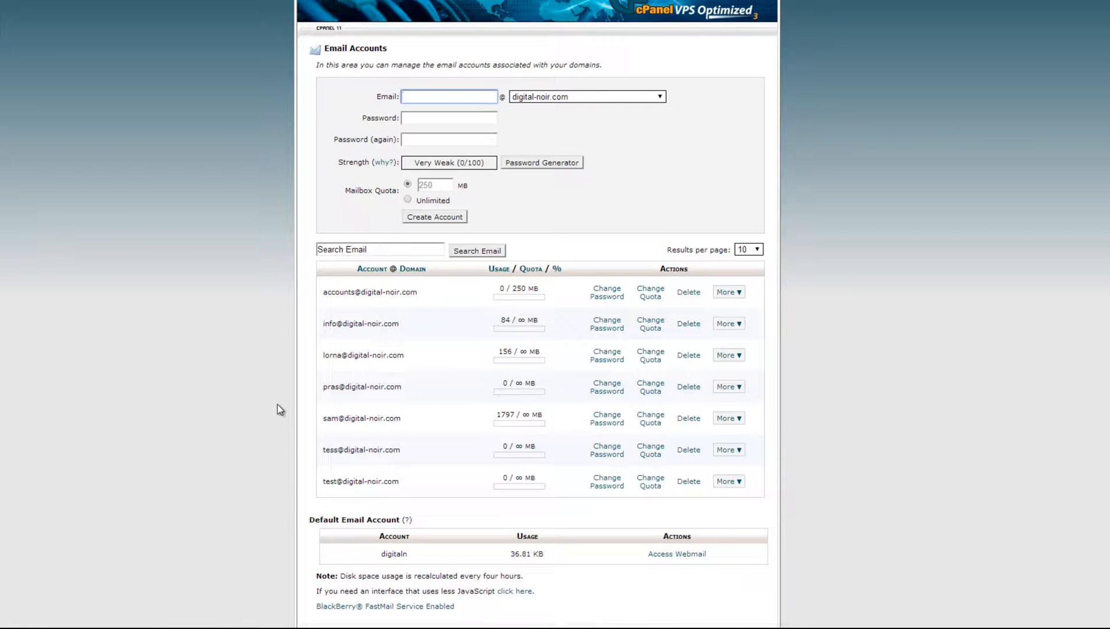
{"action": "mouse_move", "coordinate": [273, 411]}
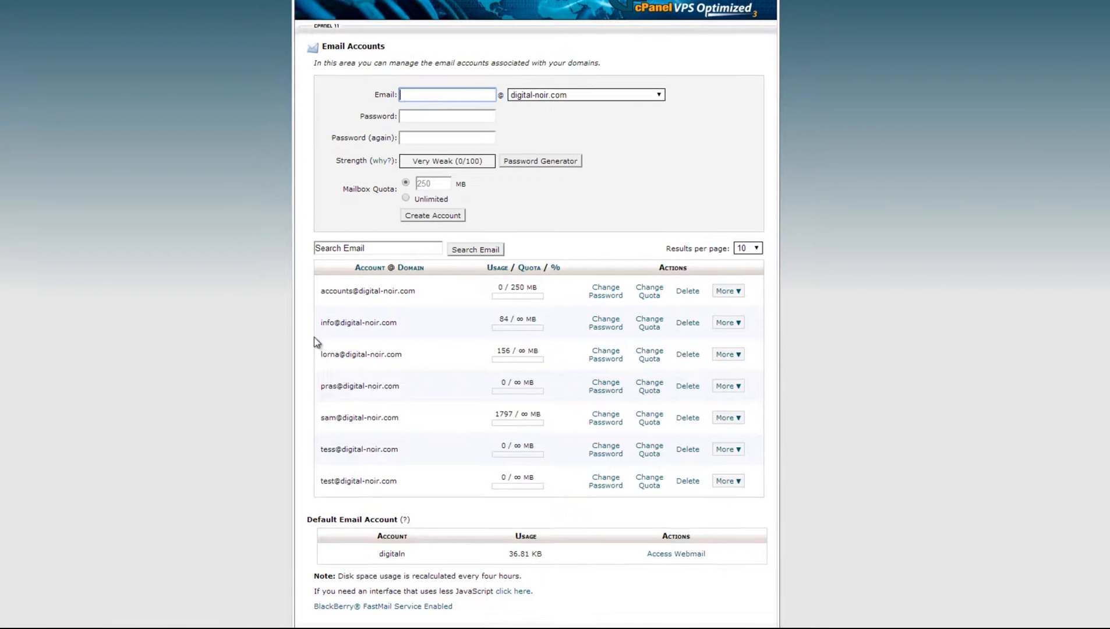
{"action": "left_click", "coordinate": [728, 480]}
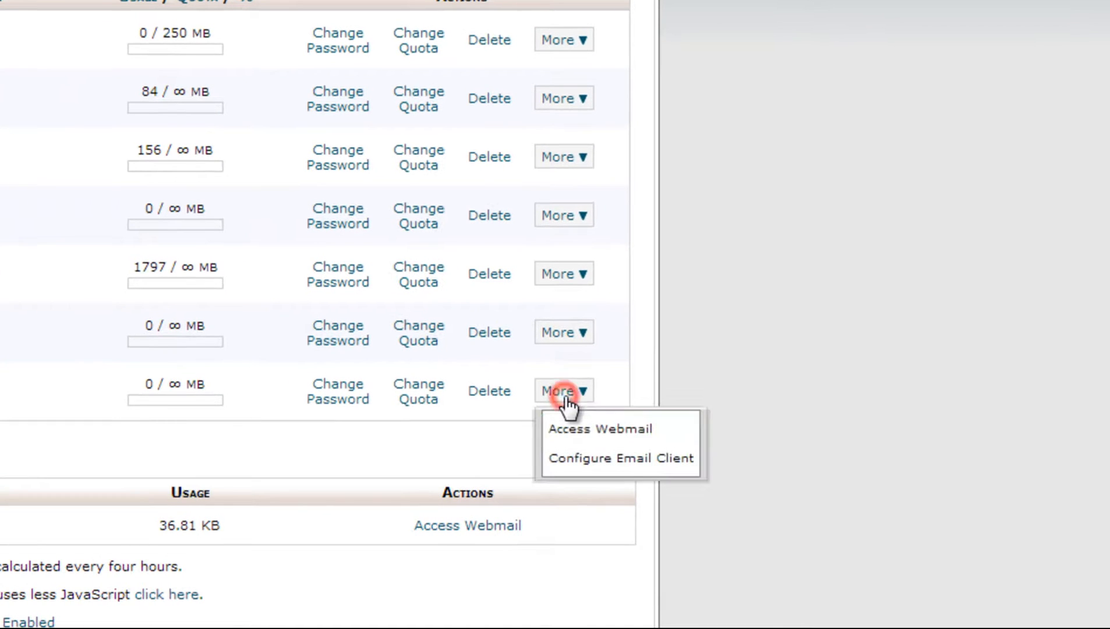
{"action": "mouse_move", "coordinate": [600, 429]}
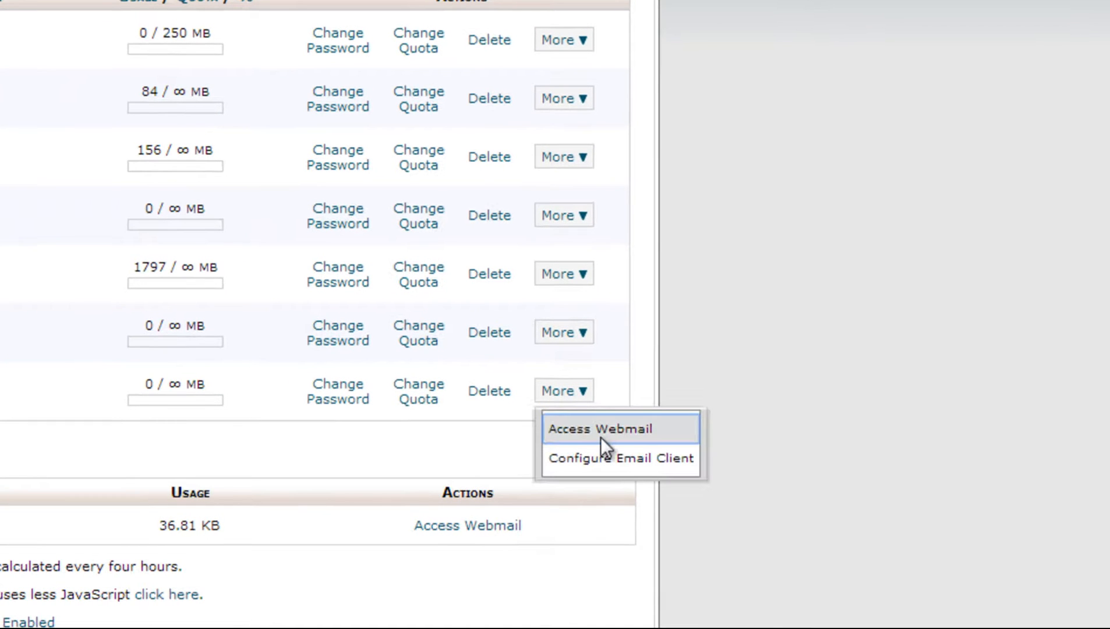
{"action": "mouse_move", "coordinate": [605, 413]}
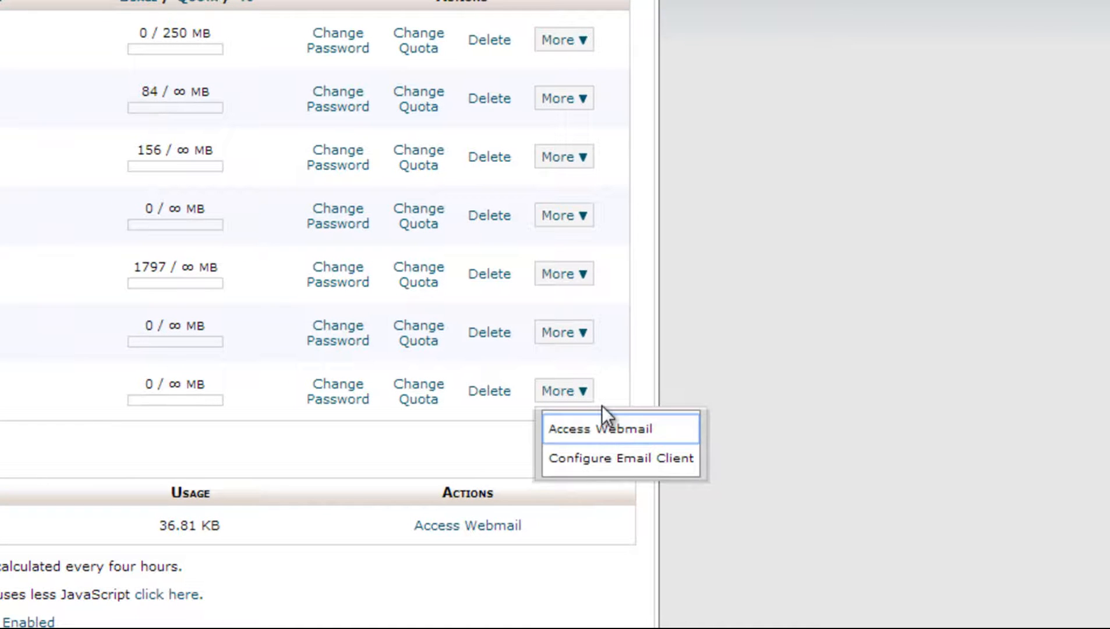
{"action": "mouse_move", "coordinate": [617, 386]}
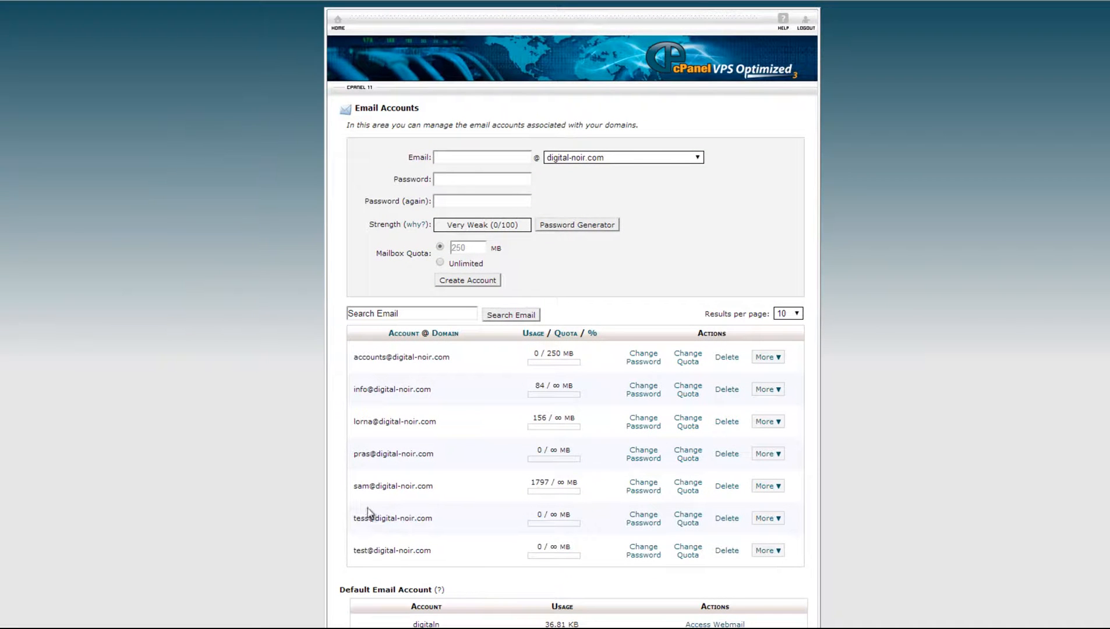
{"action": "mouse_move", "coordinate": [427, 560]}
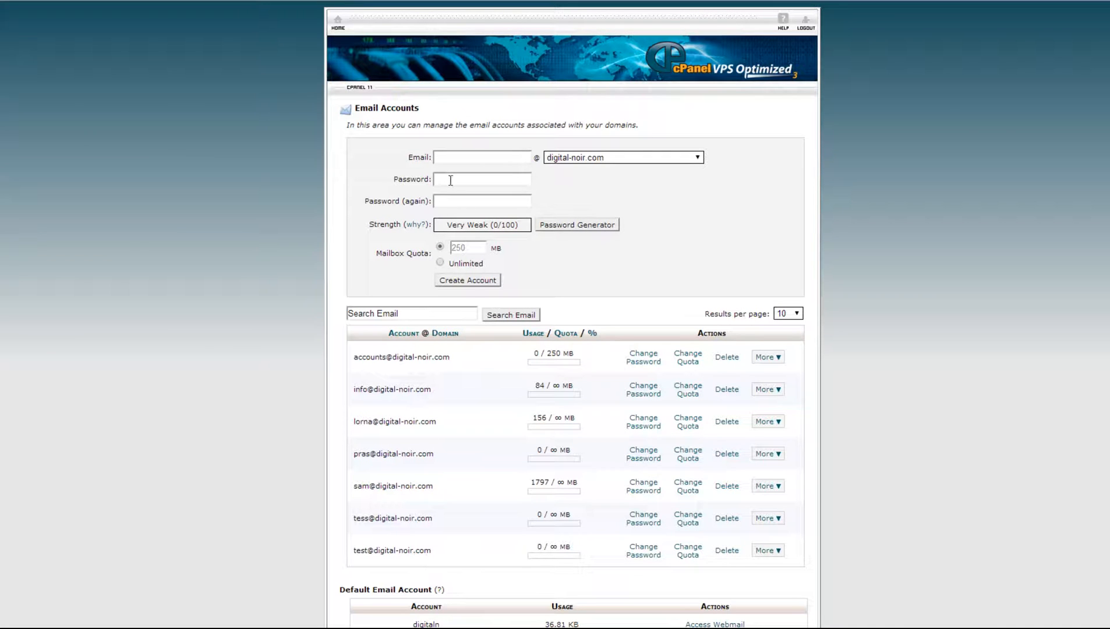
{"action": "mouse_move", "coordinate": [771, 552]}
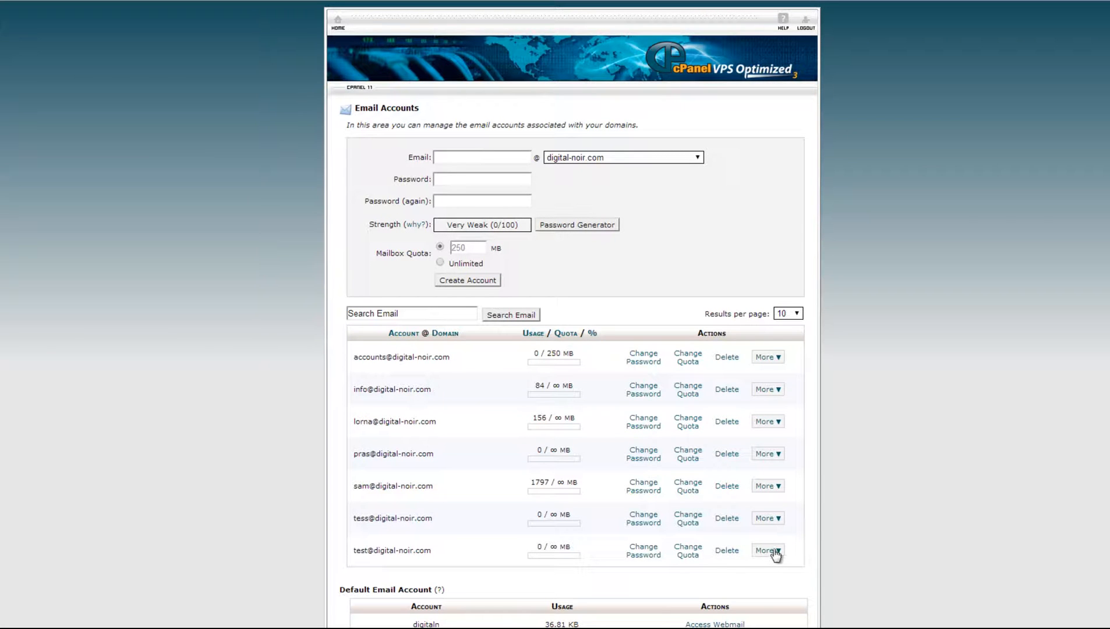
{"action": "left_click", "coordinate": [768, 550]}
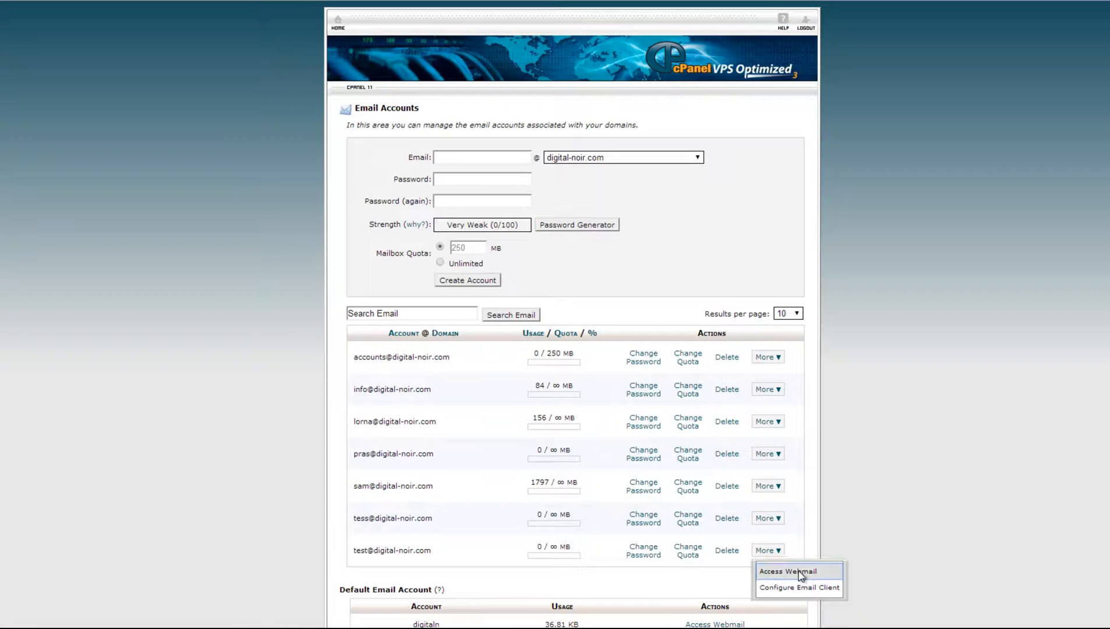
{"action": "mouse_move", "coordinate": [798, 586]}
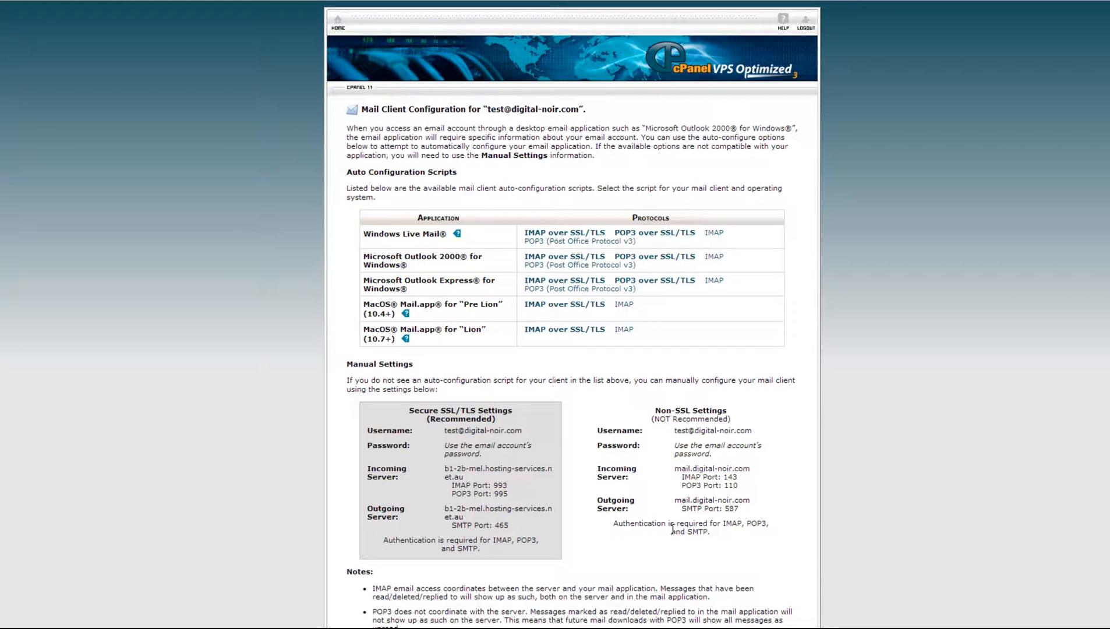
{"action": "mouse_move", "coordinate": [670, 534]}
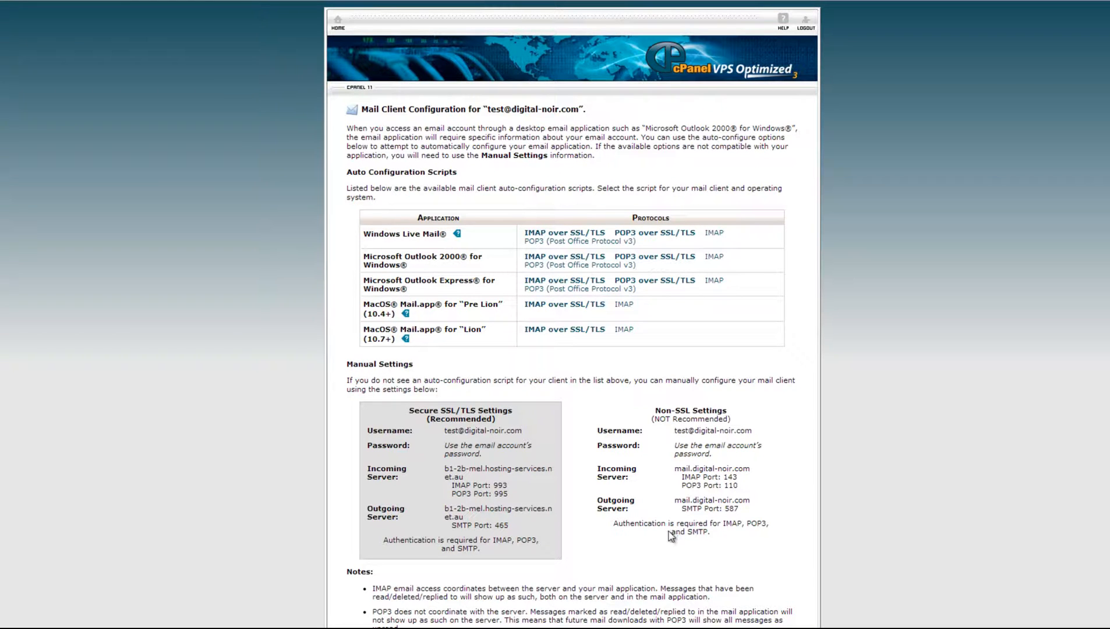
{"action": "mouse_move", "coordinate": [676, 414]}
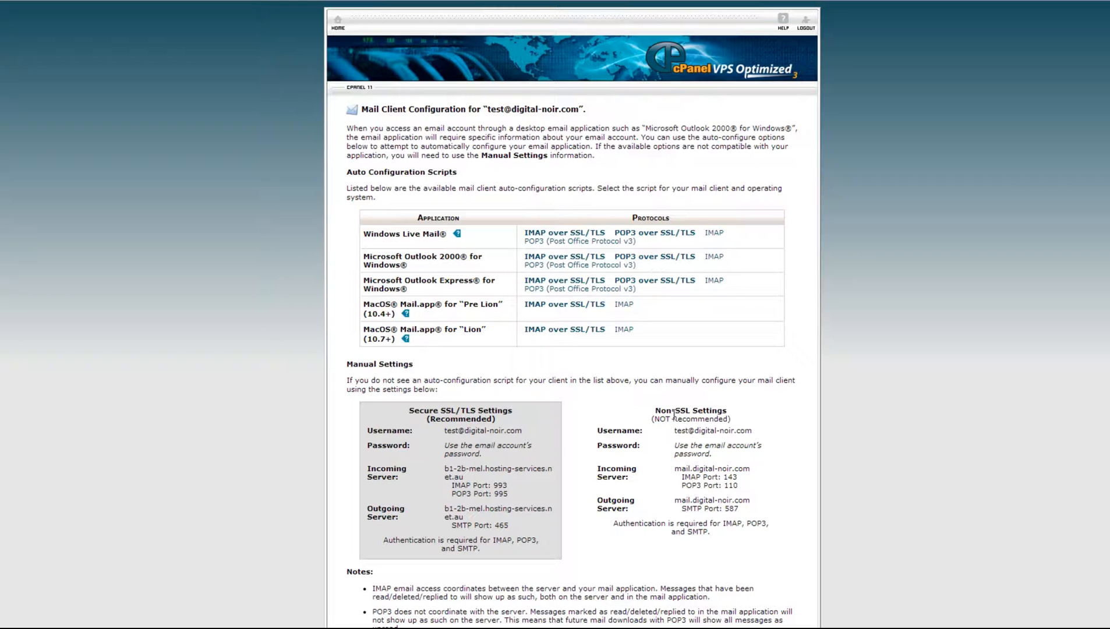
{"action": "double_click", "coordinate": [683, 410]}
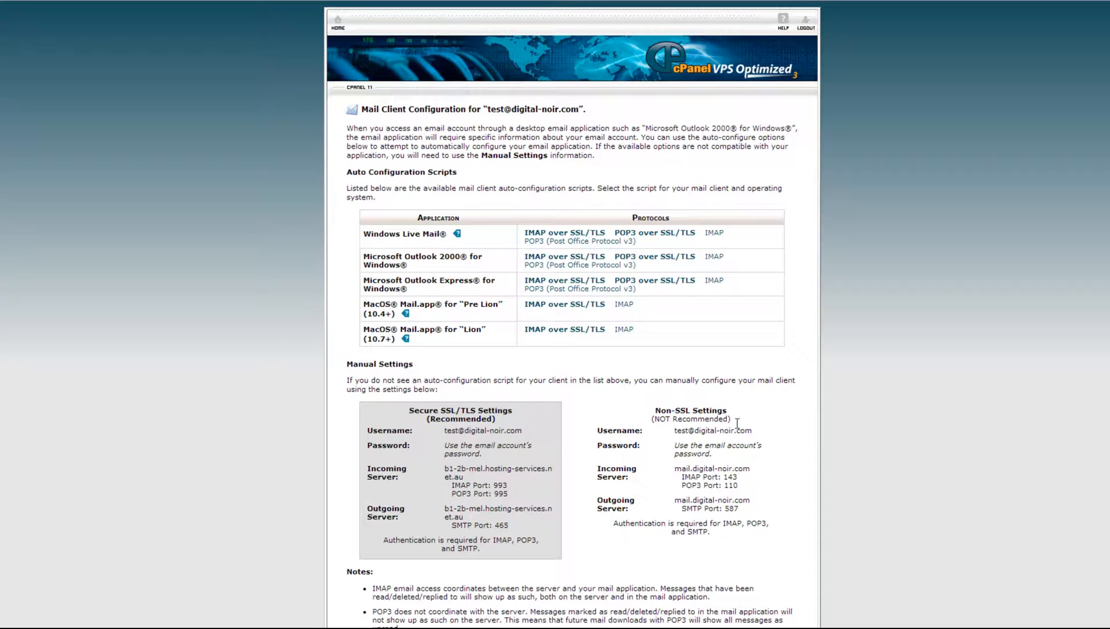
{"action": "mouse_move", "coordinate": [683, 430]}
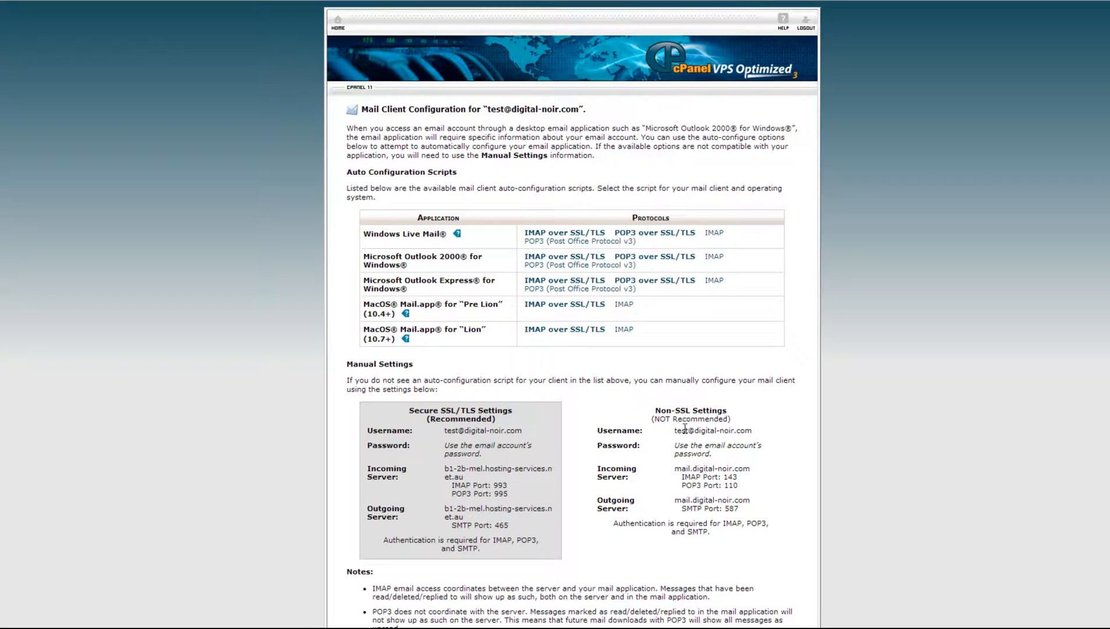
{"action": "mouse_move", "coordinate": [811, 518]}
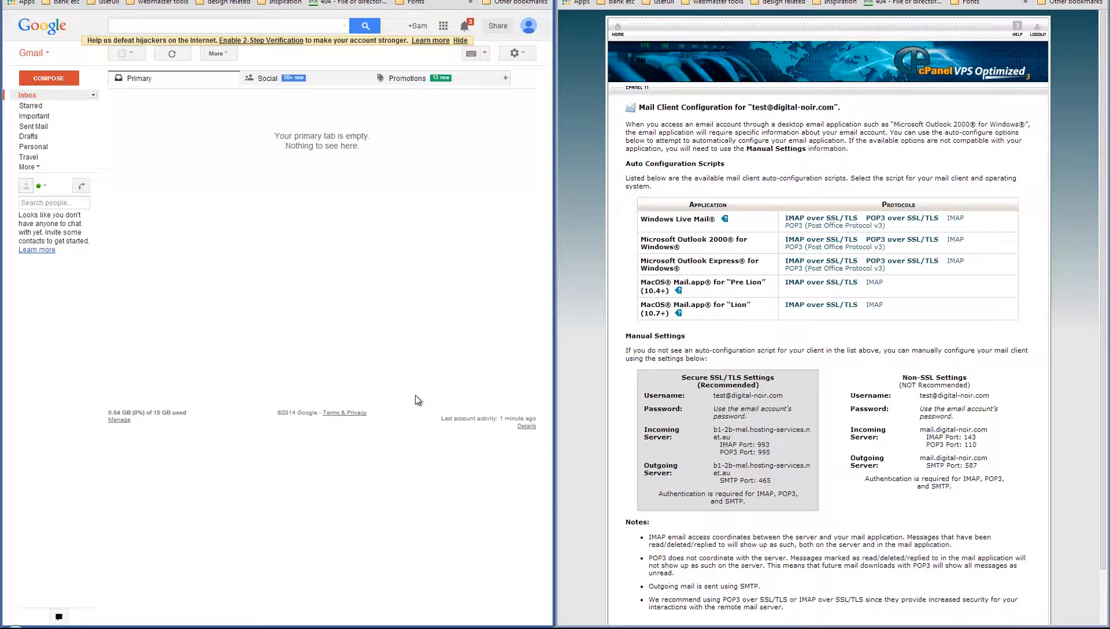
{"action": "mouse_move", "coordinate": [436, 418]}
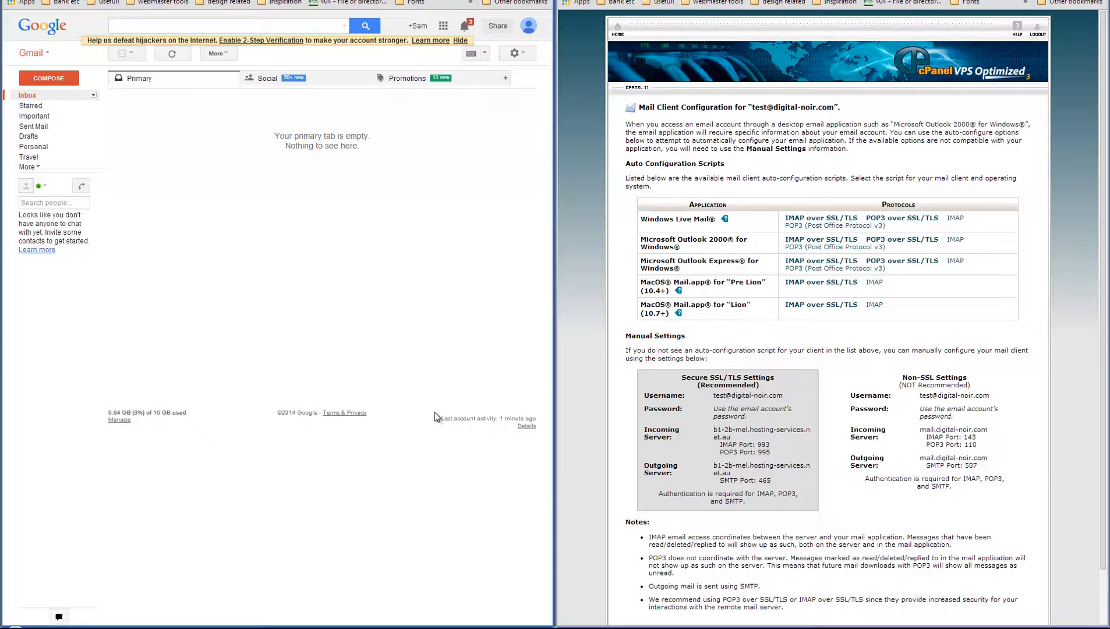
{"action": "mouse_move", "coordinate": [376, 327]}
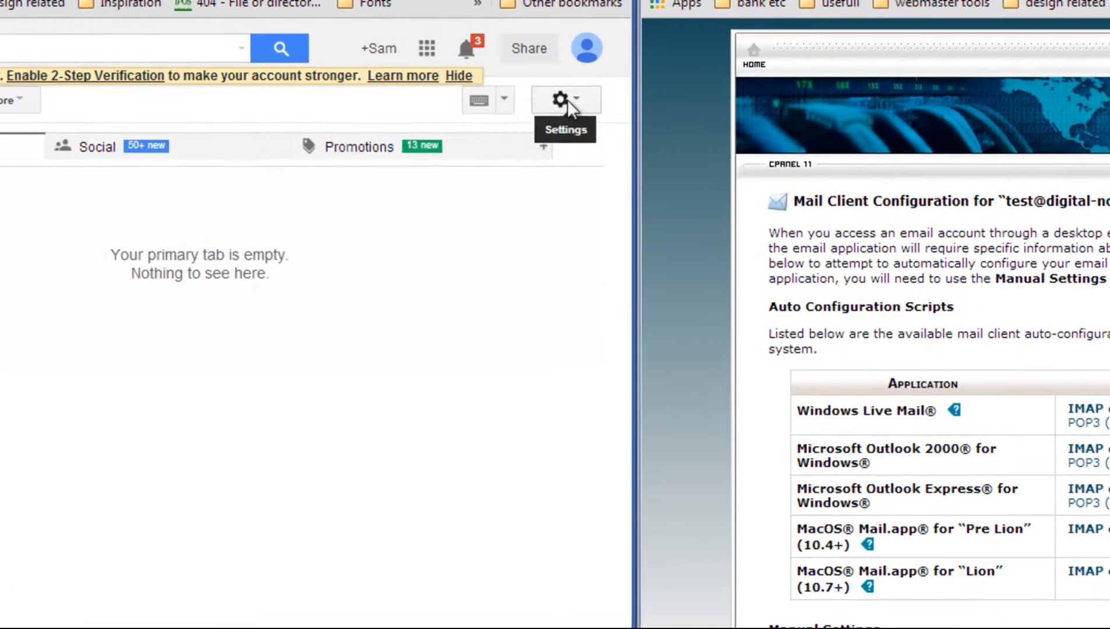
Open Gmail Settings from the gear icon, showing the General tab
{"action": "left_click", "coordinate": [398, 262]}
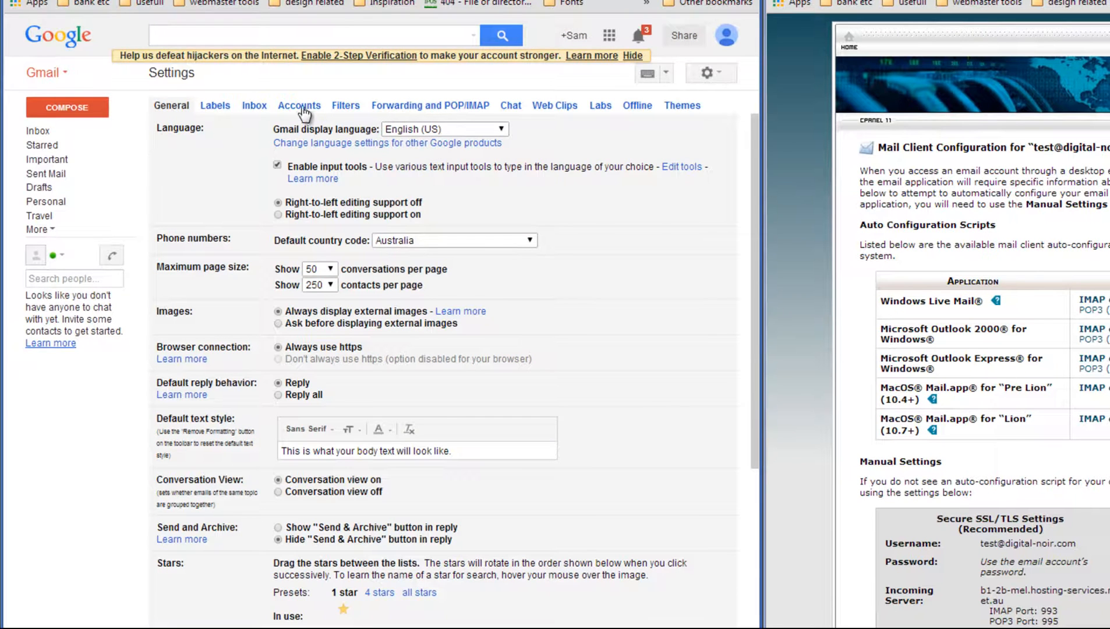
{"action": "left_click", "coordinate": [299, 105]}
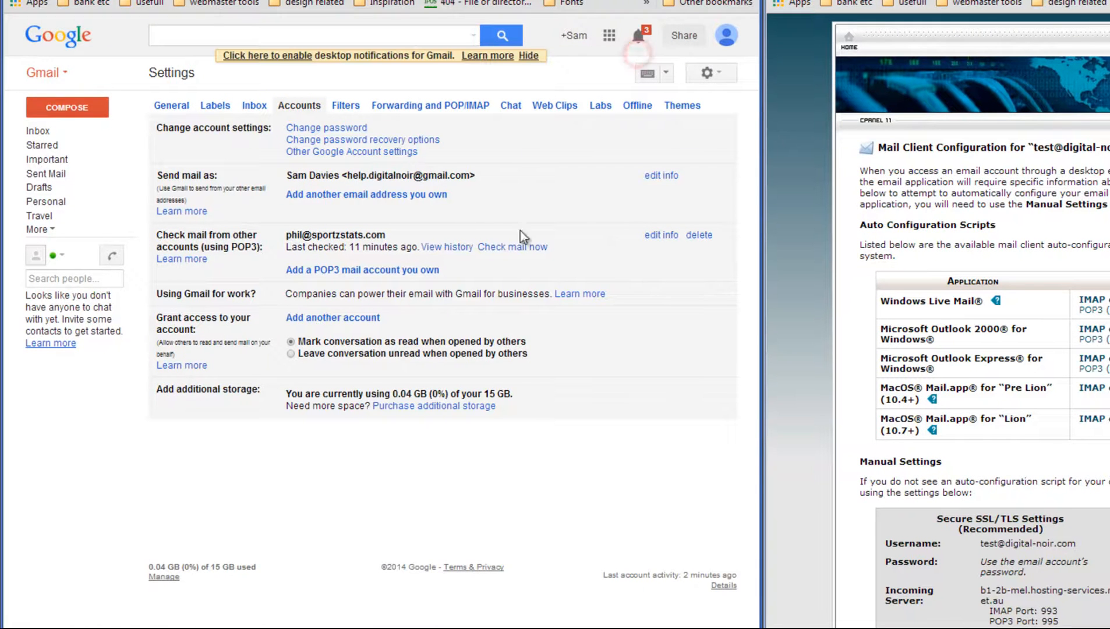
{"action": "mouse_move", "coordinate": [656, 303]}
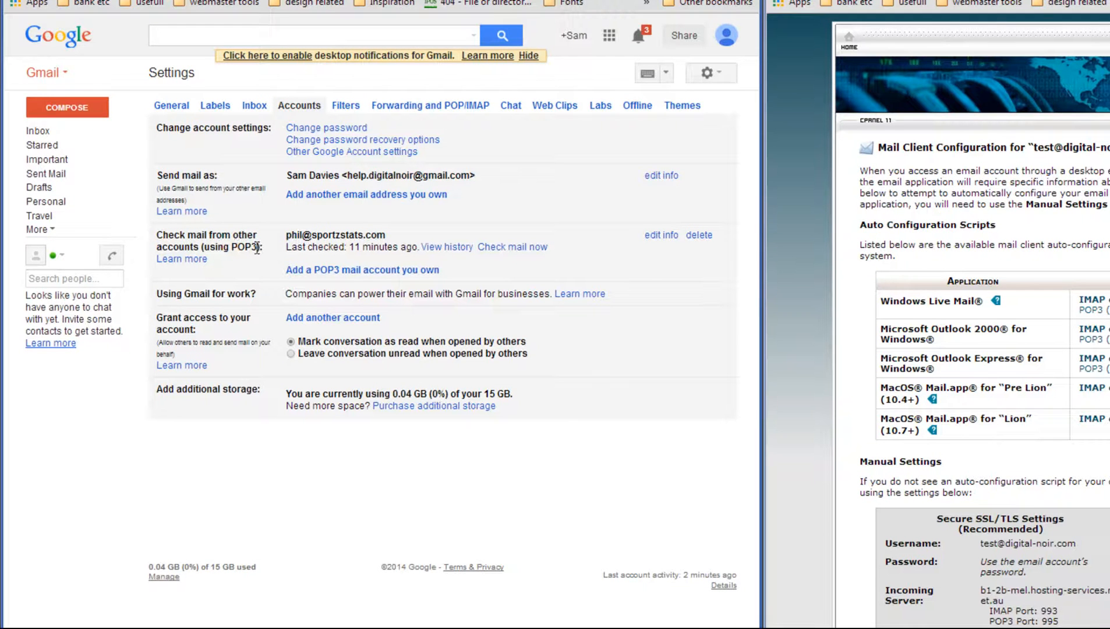
{"action": "mouse_move", "coordinate": [389, 283]}
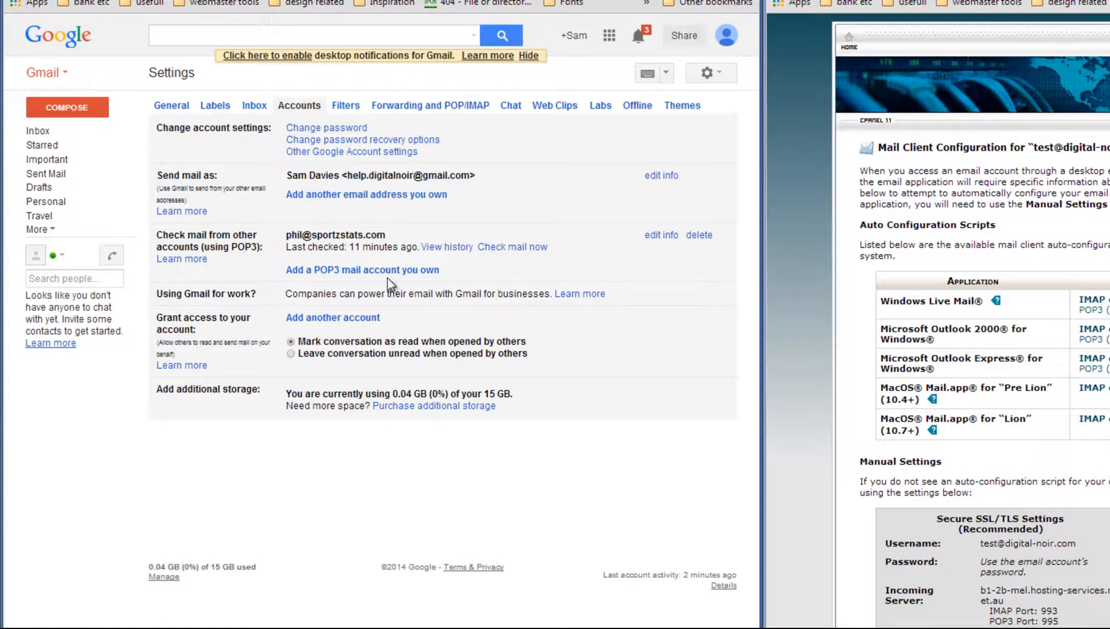
{"action": "mouse_move", "coordinate": [387, 276]}
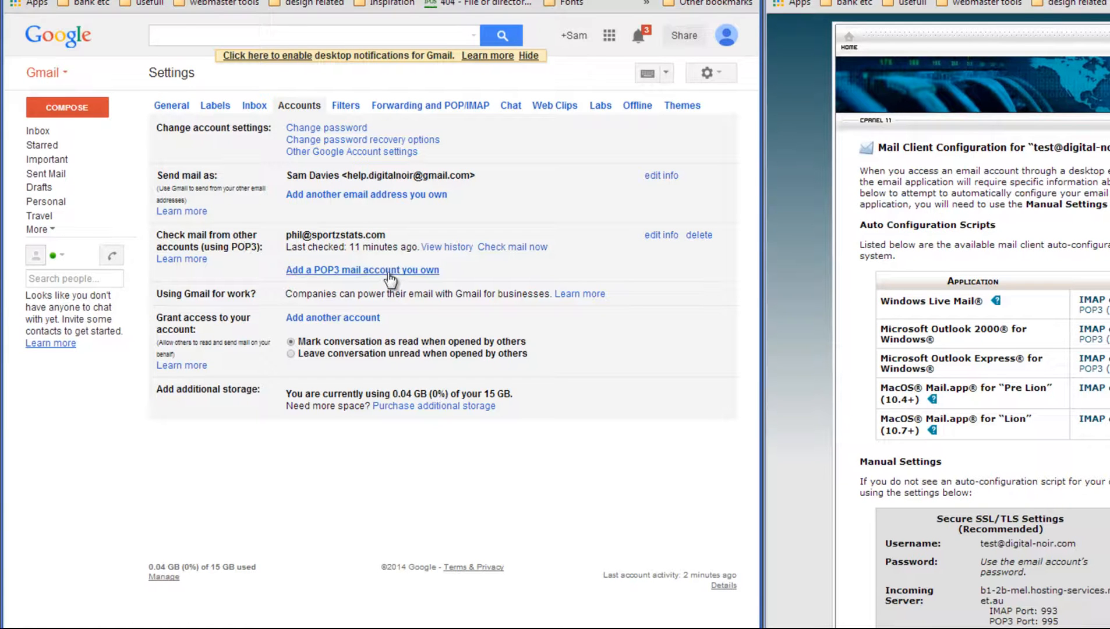
{"action": "left_click", "coordinate": [362, 269]}
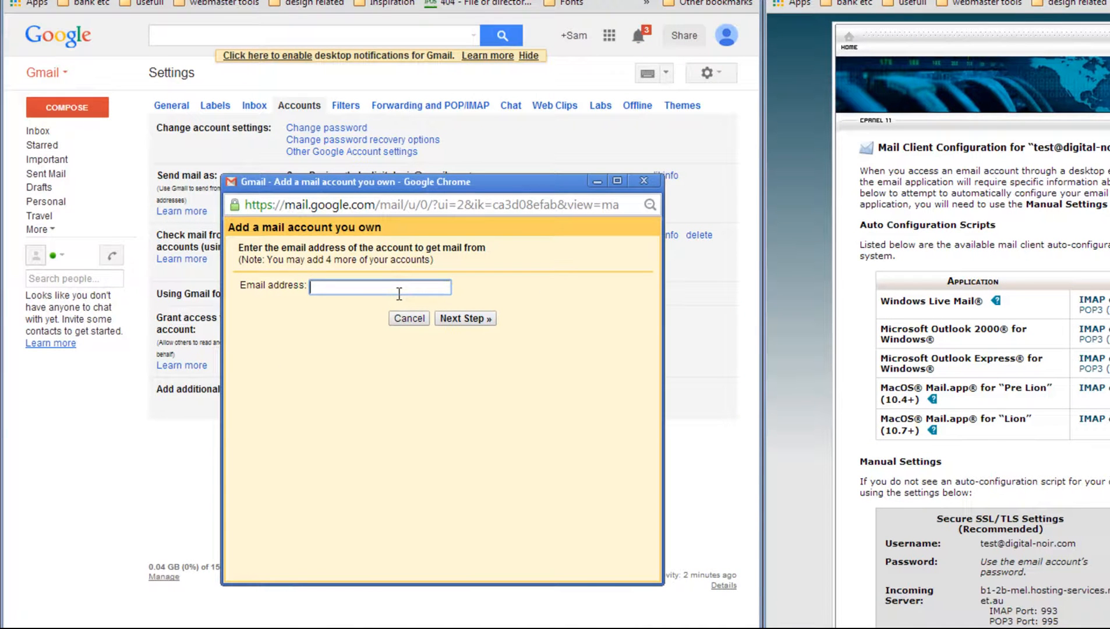
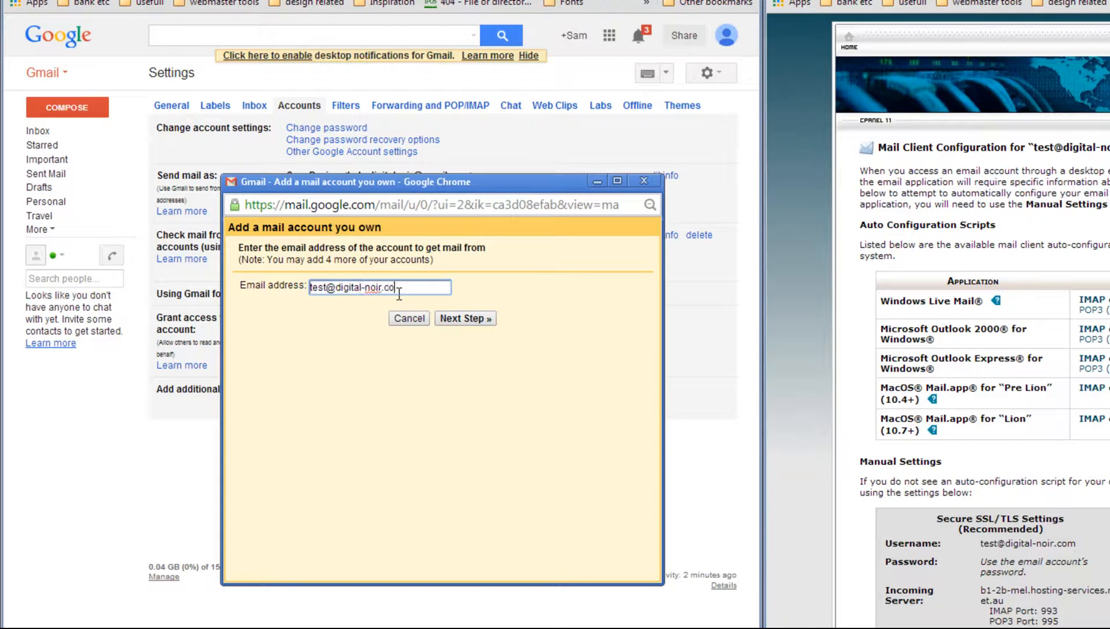
{"action": "left_click", "coordinate": [464, 317]}
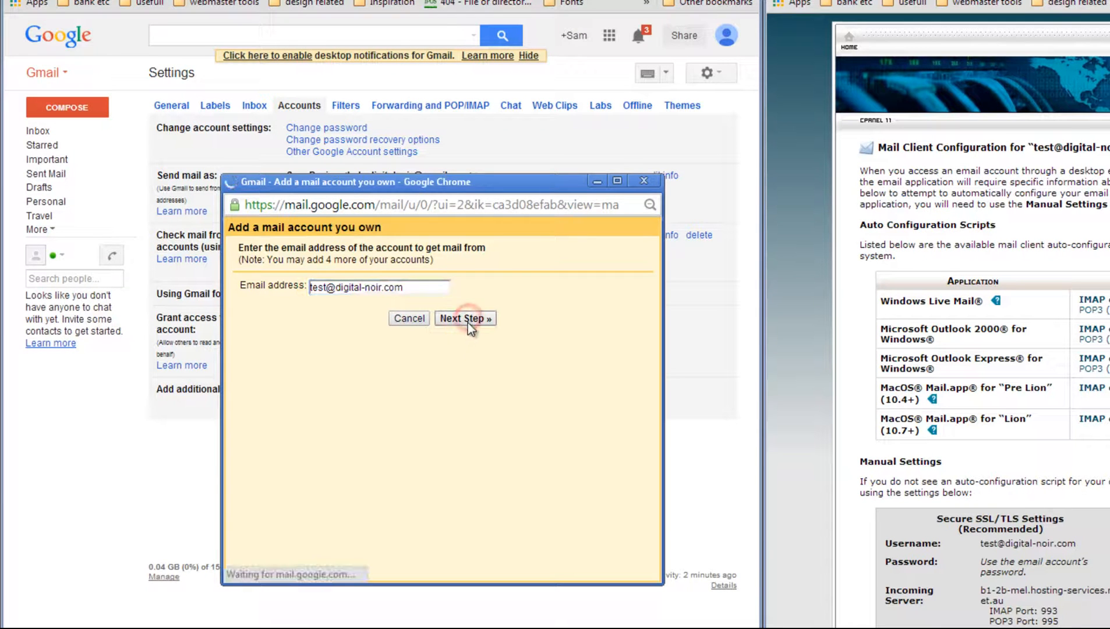
Use the full address and password, server mail.digital-noir.com port 110, keeping copies on server
{"action": "left_click", "coordinate": [464, 318]}
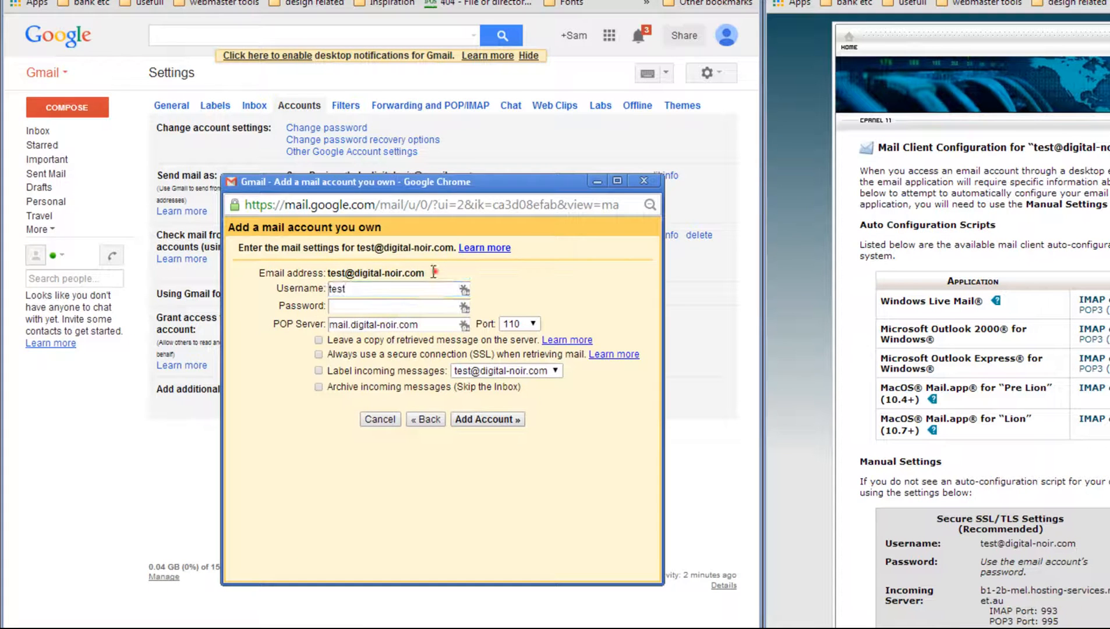
{"action": "double_click", "coordinate": [376, 272]}
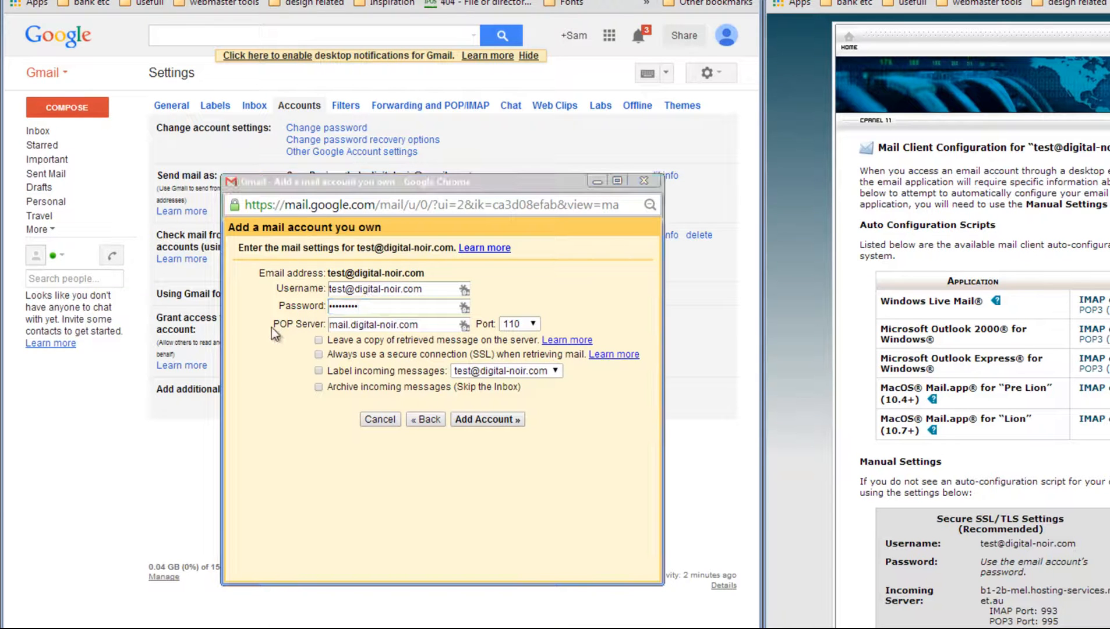
{"action": "mouse_move", "coordinate": [381, 337]}
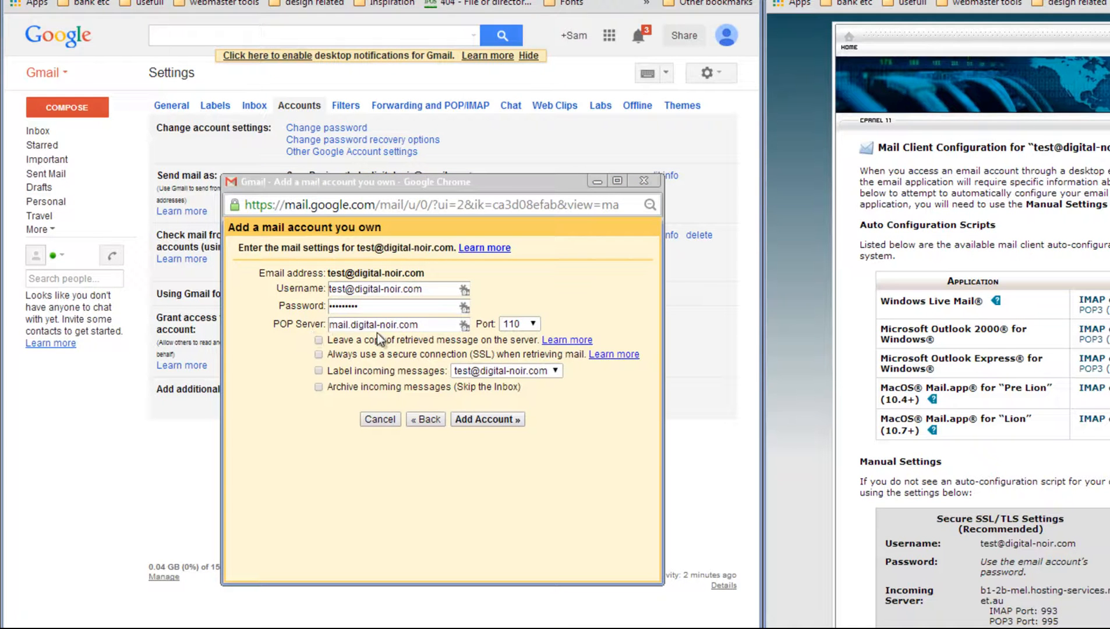
{"action": "mouse_move", "coordinate": [347, 340]}
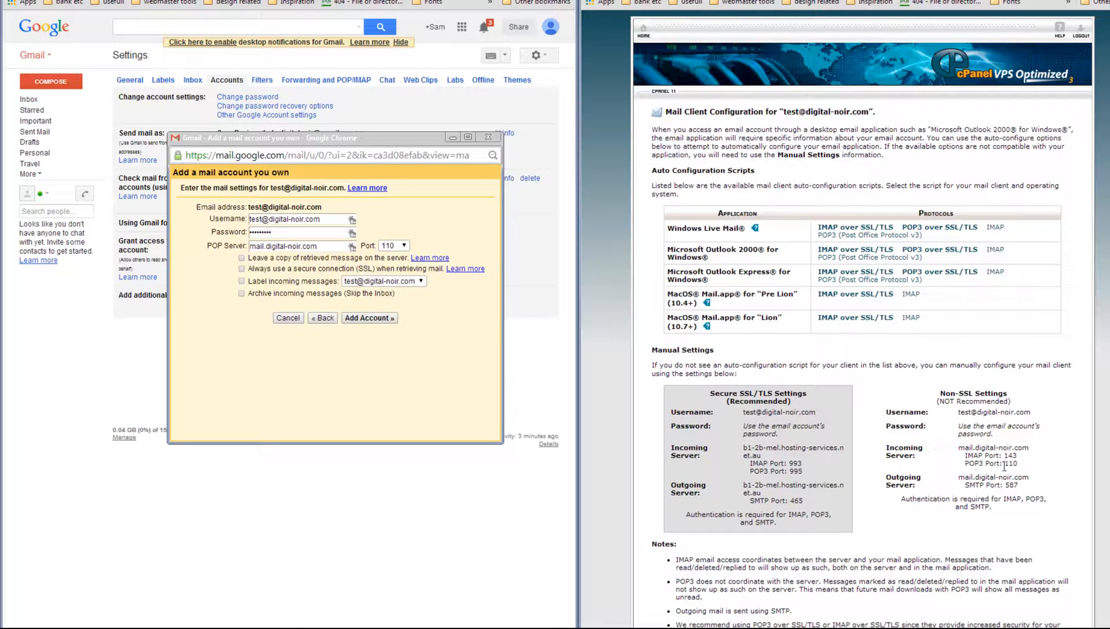
{"action": "mouse_move", "coordinate": [929, 423]}
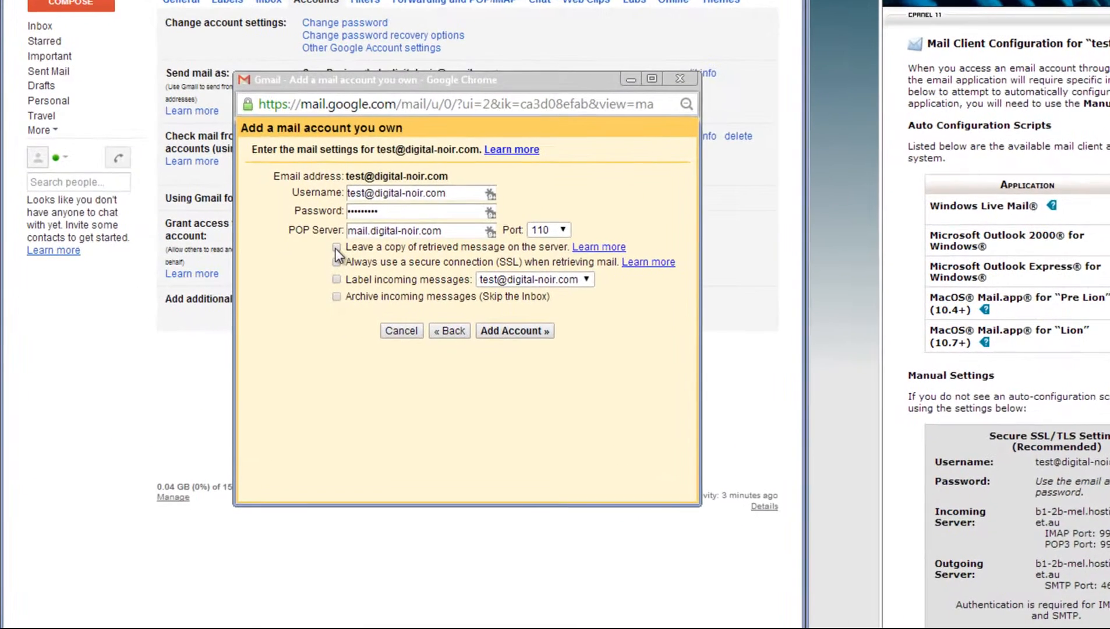
{"action": "left_click", "coordinate": [337, 247]}
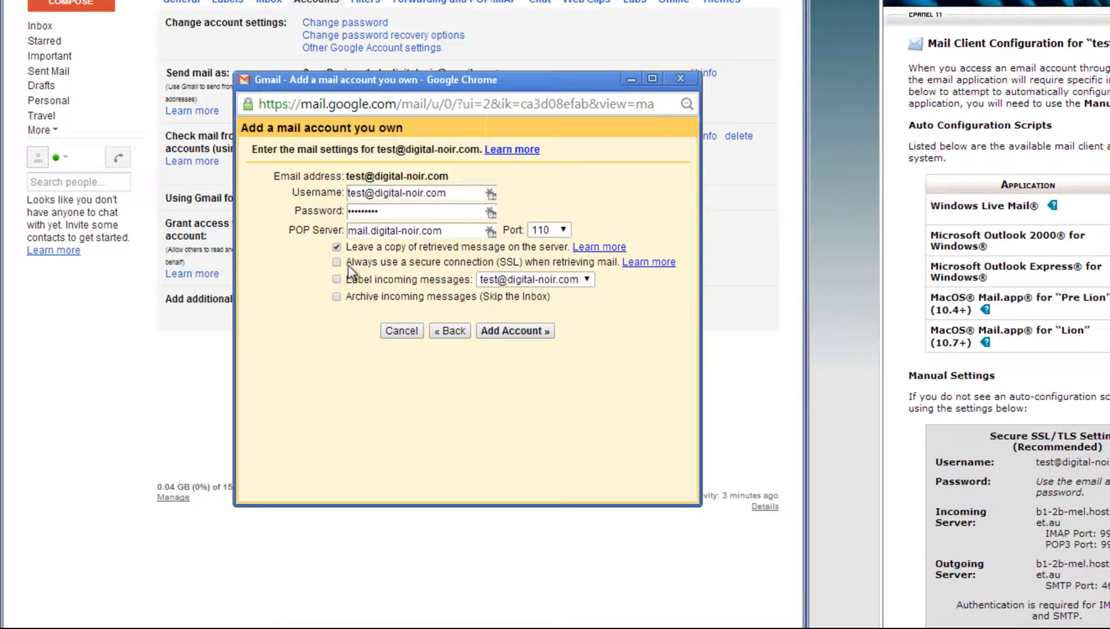
{"action": "mouse_move", "coordinate": [527, 333]}
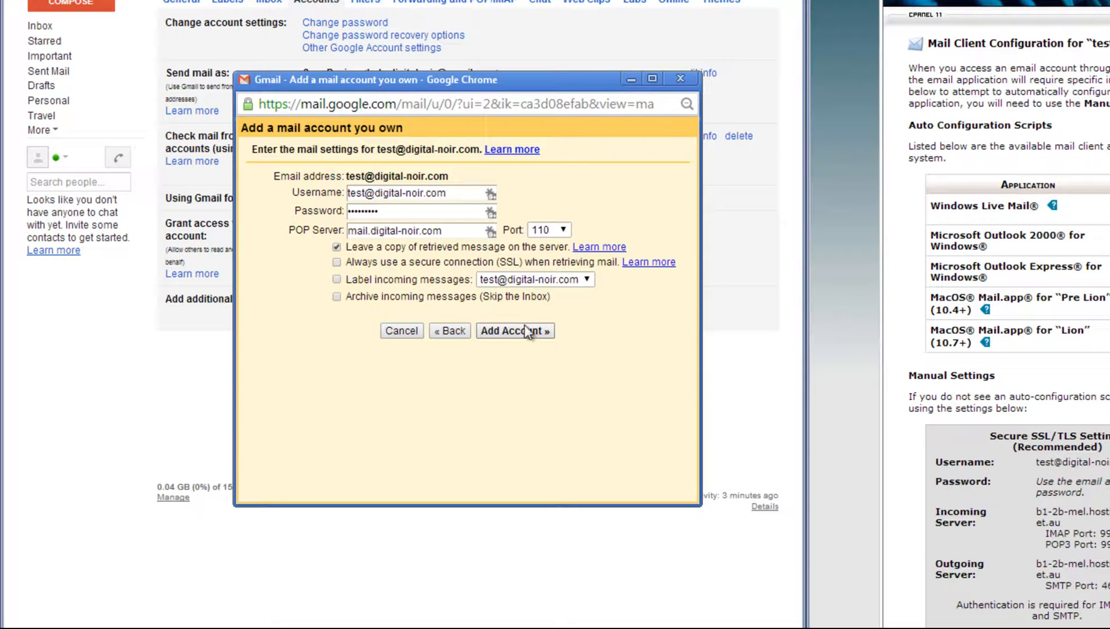
{"action": "mouse_move", "coordinate": [418, 326]}
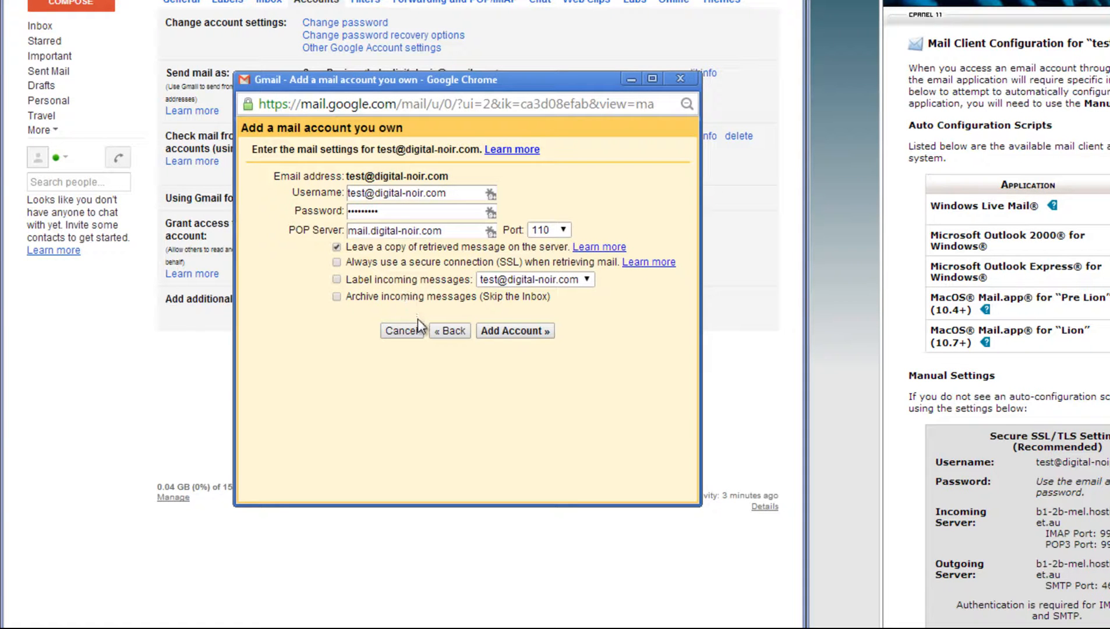
{"action": "left_click", "coordinate": [514, 331]}
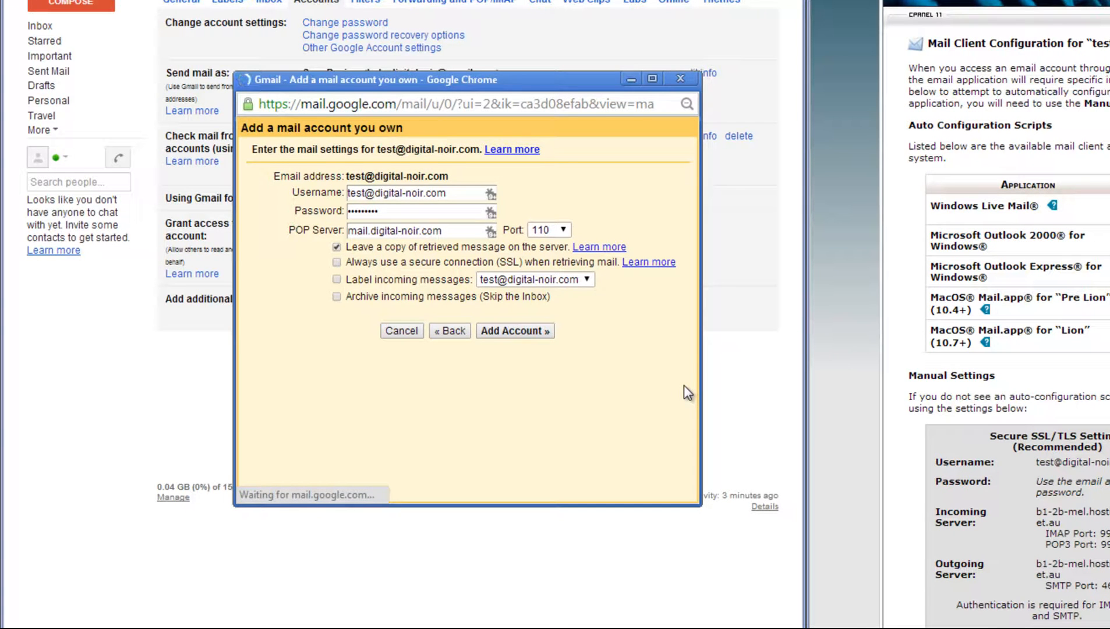
{"action": "left_click", "coordinate": [515, 331]}
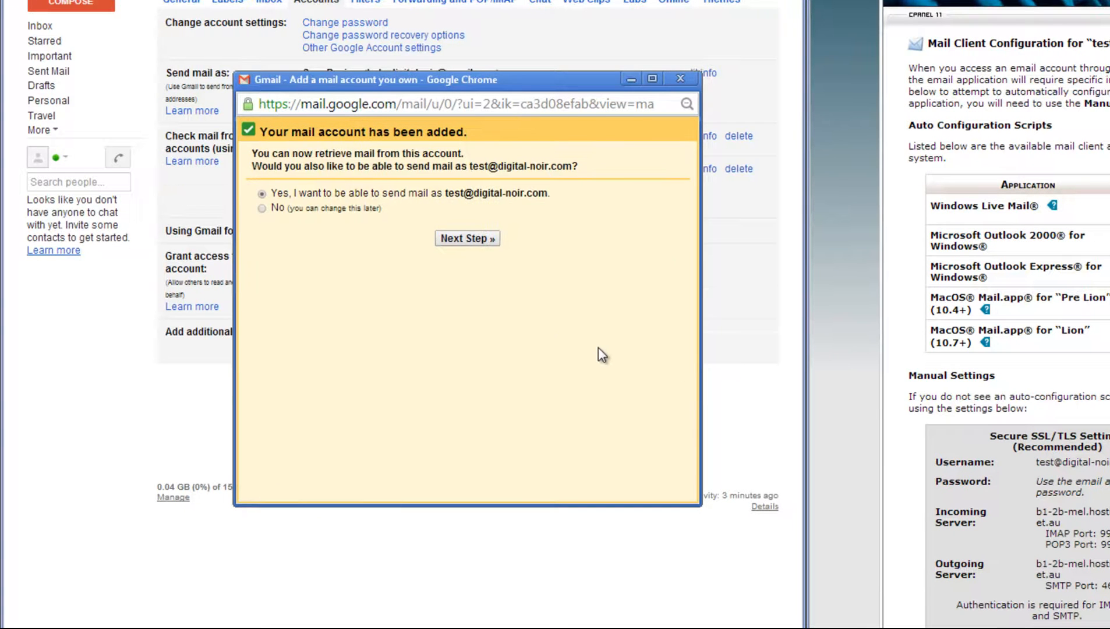
{"action": "mouse_move", "coordinate": [570, 347]}
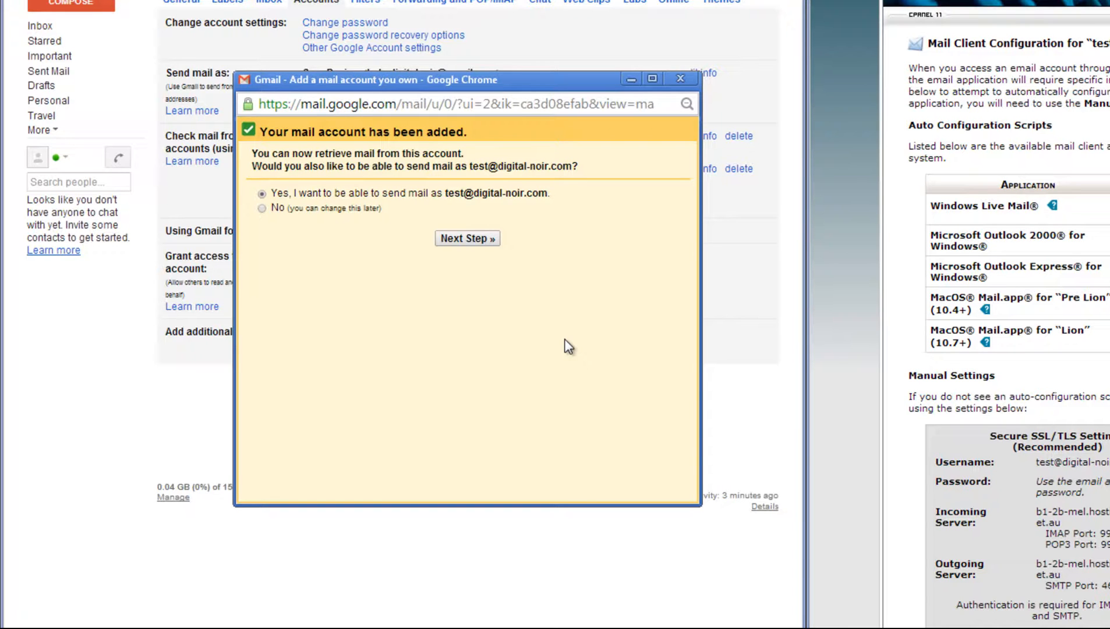
{"action": "mouse_move", "coordinate": [322, 228]}
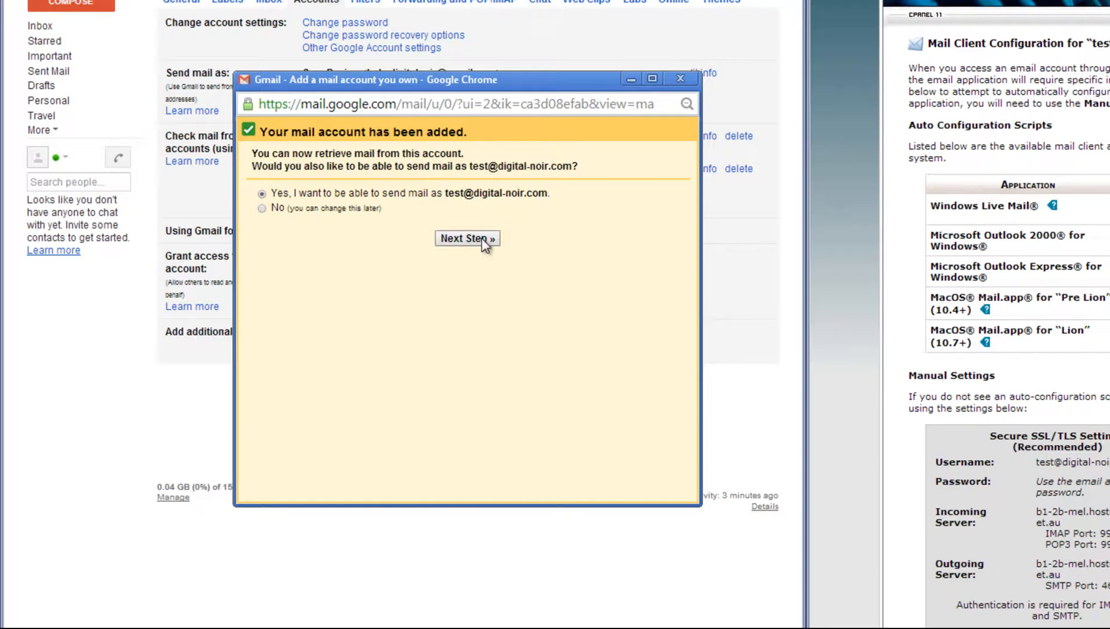
{"action": "left_click", "coordinate": [467, 237]}
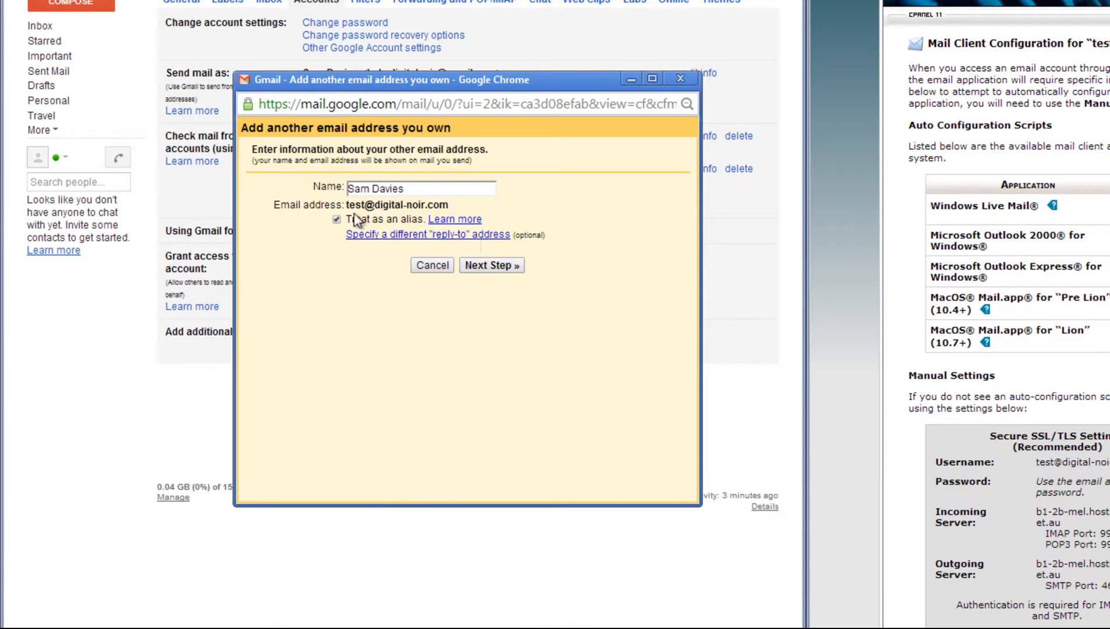
{"action": "mouse_move", "coordinate": [503, 283]}
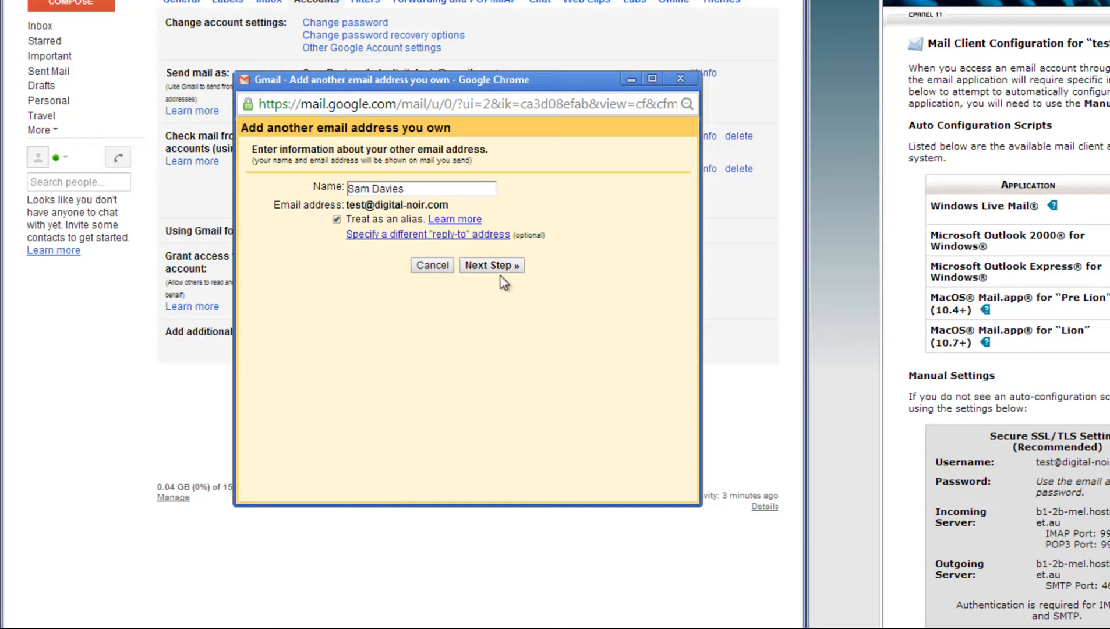
{"action": "left_click", "coordinate": [490, 265]}
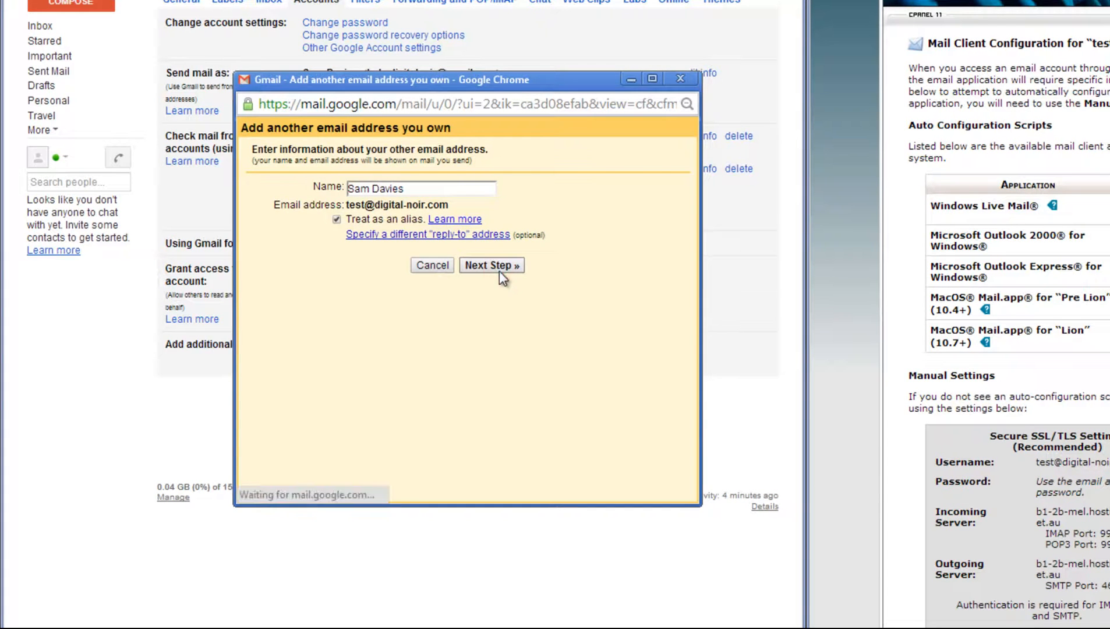
Send through mail.digital-noir.com SMTP on port 587 with TLS and full-address login
{"action": "left_click", "coordinate": [492, 264]}
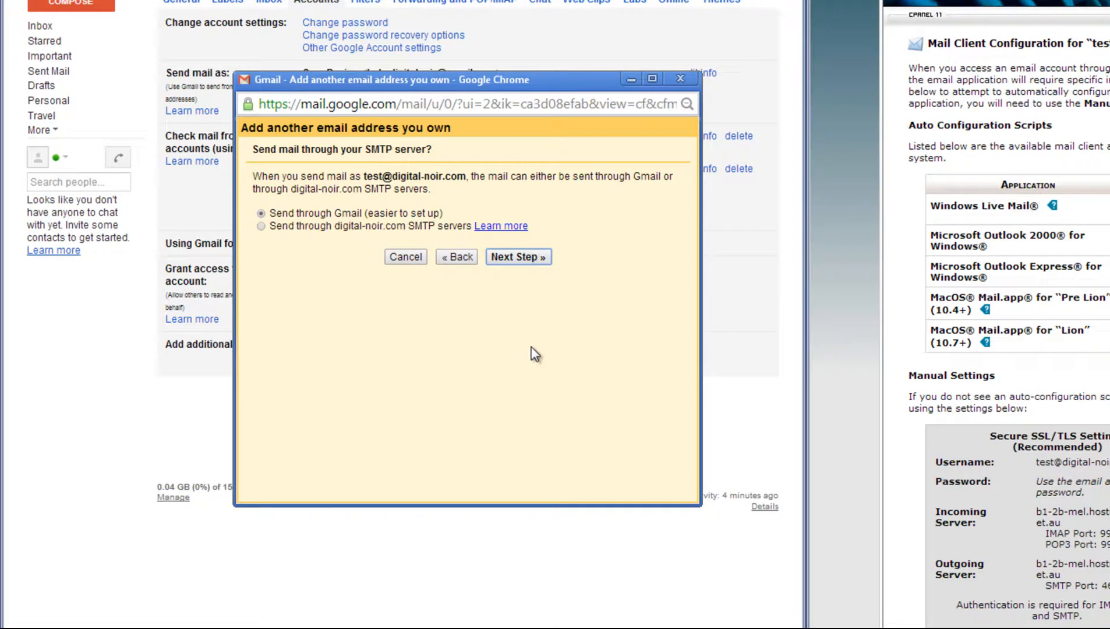
{"action": "mouse_move", "coordinate": [385, 245]}
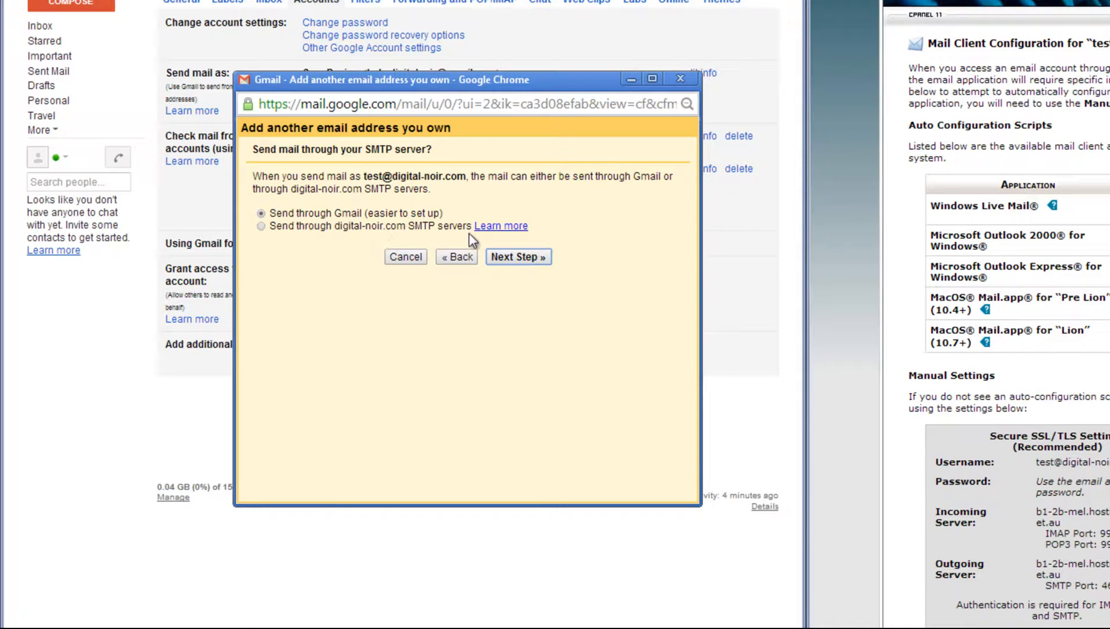
{"action": "mouse_move", "coordinate": [389, 178]}
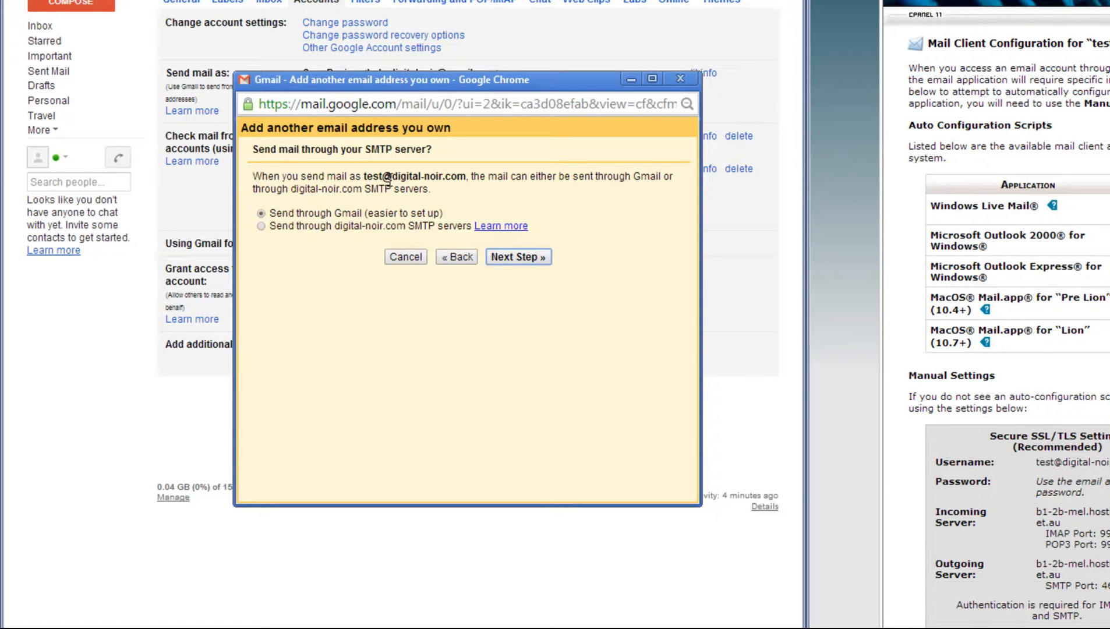
{"action": "mouse_move", "coordinate": [421, 216]}
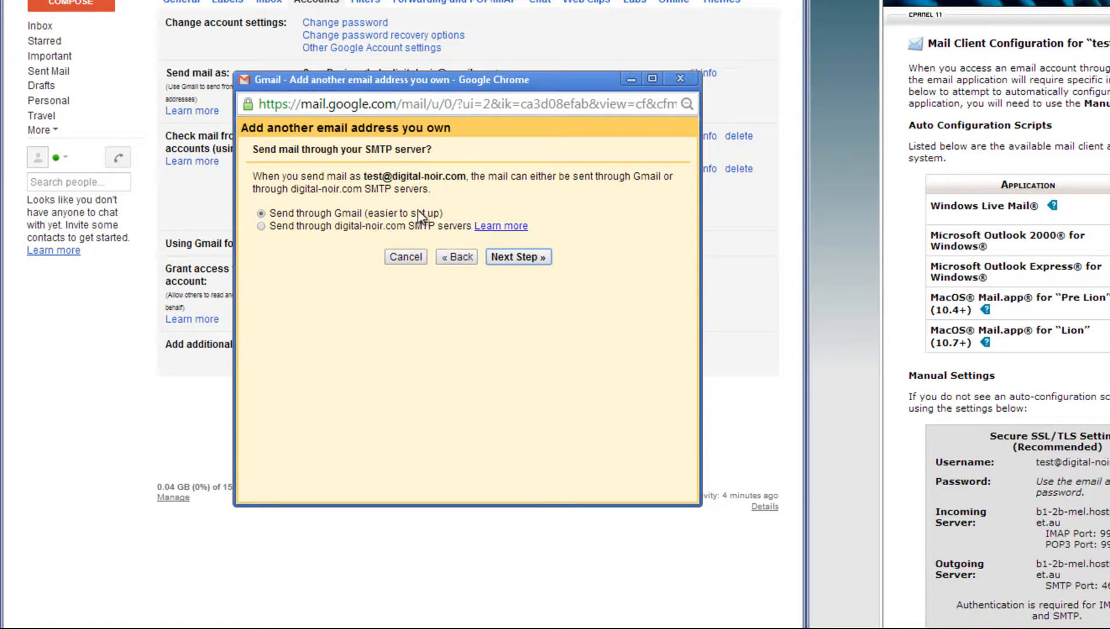
{"action": "mouse_move", "coordinate": [336, 230]}
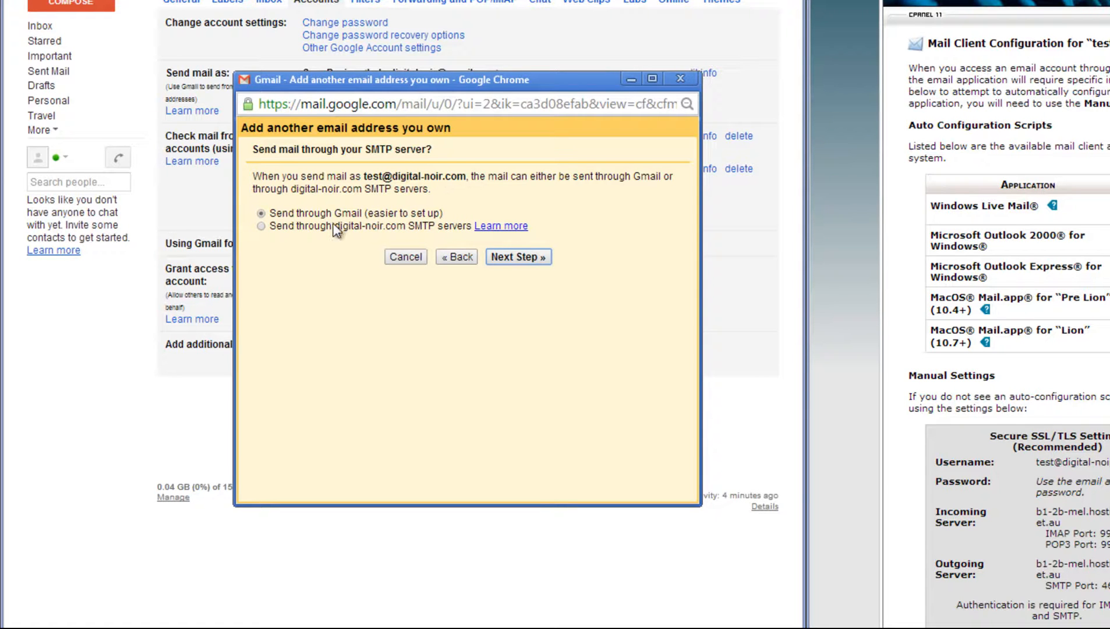
{"action": "mouse_move", "coordinate": [335, 288]}
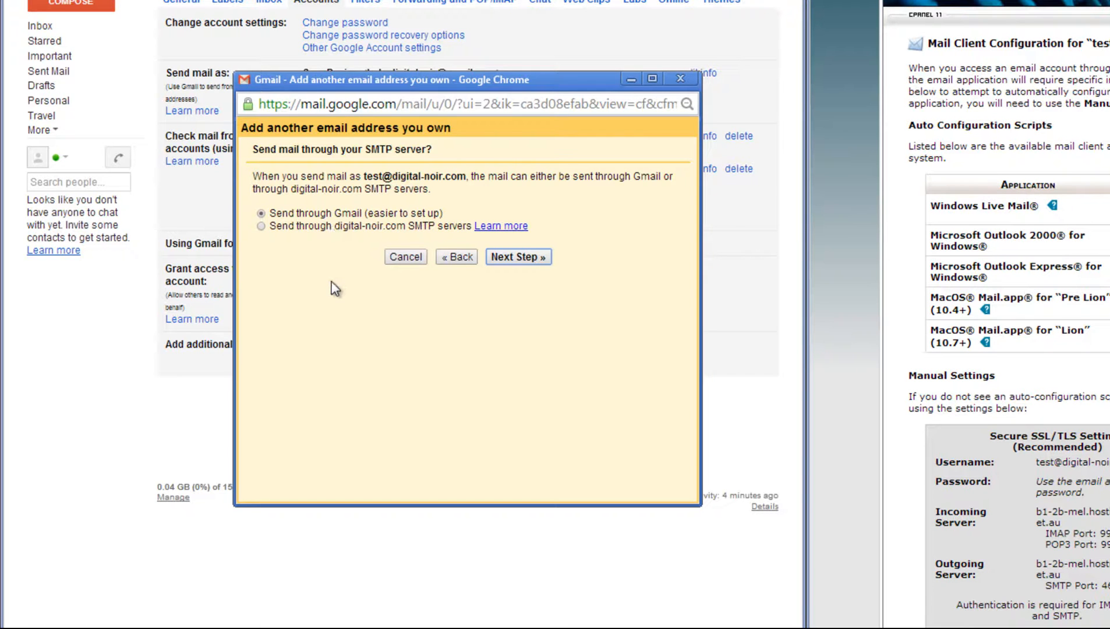
{"action": "mouse_move", "coordinate": [323, 302]}
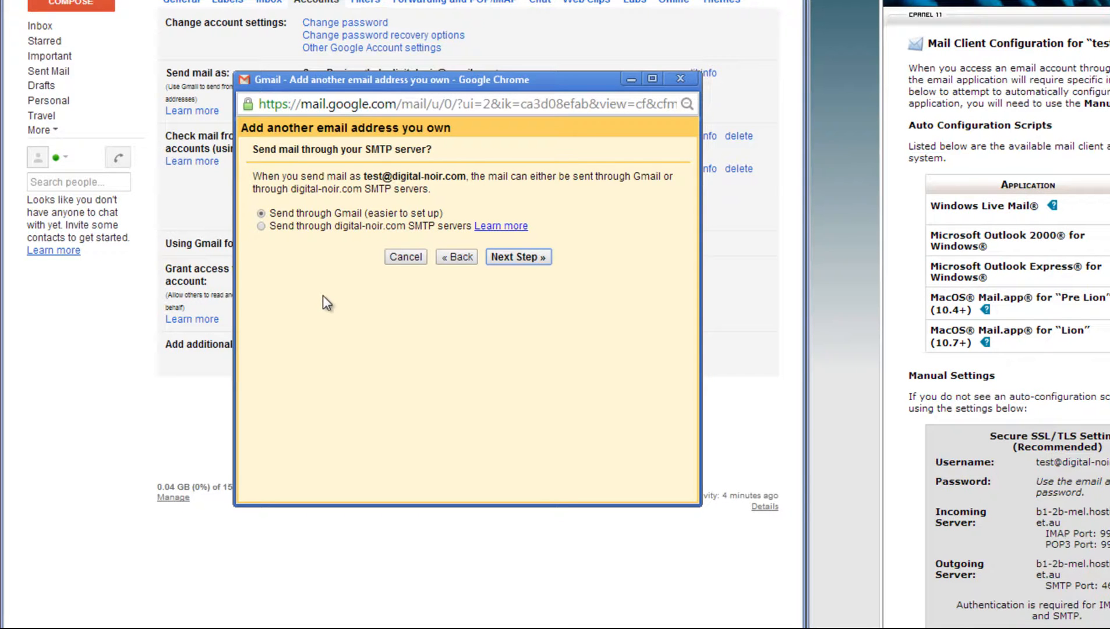
{"action": "mouse_move", "coordinate": [263, 241]}
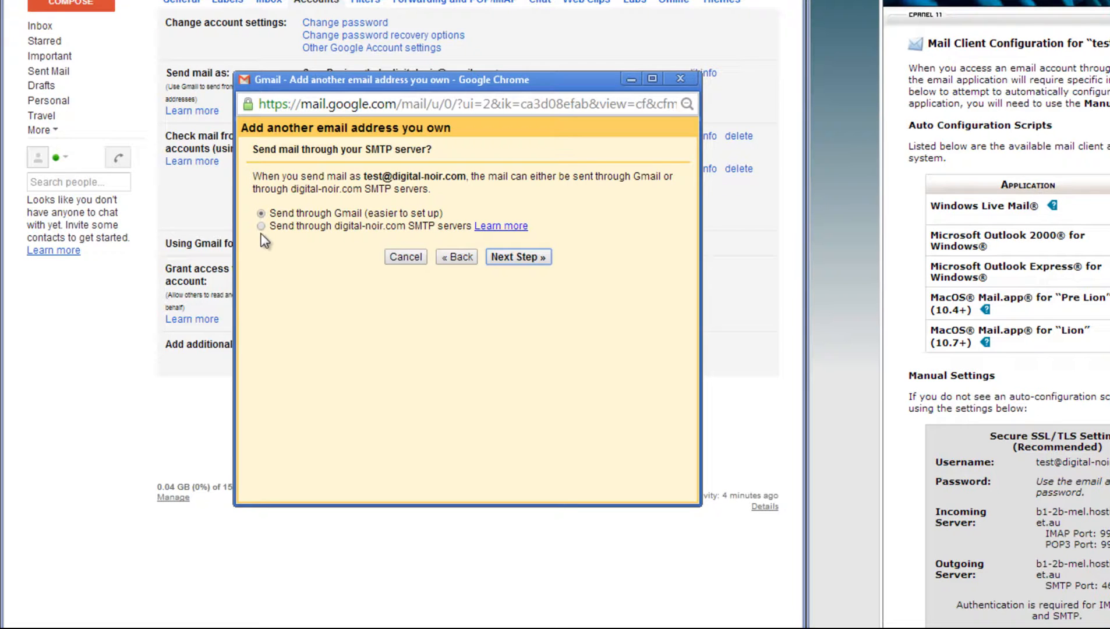
{"action": "left_click", "coordinate": [262, 226]}
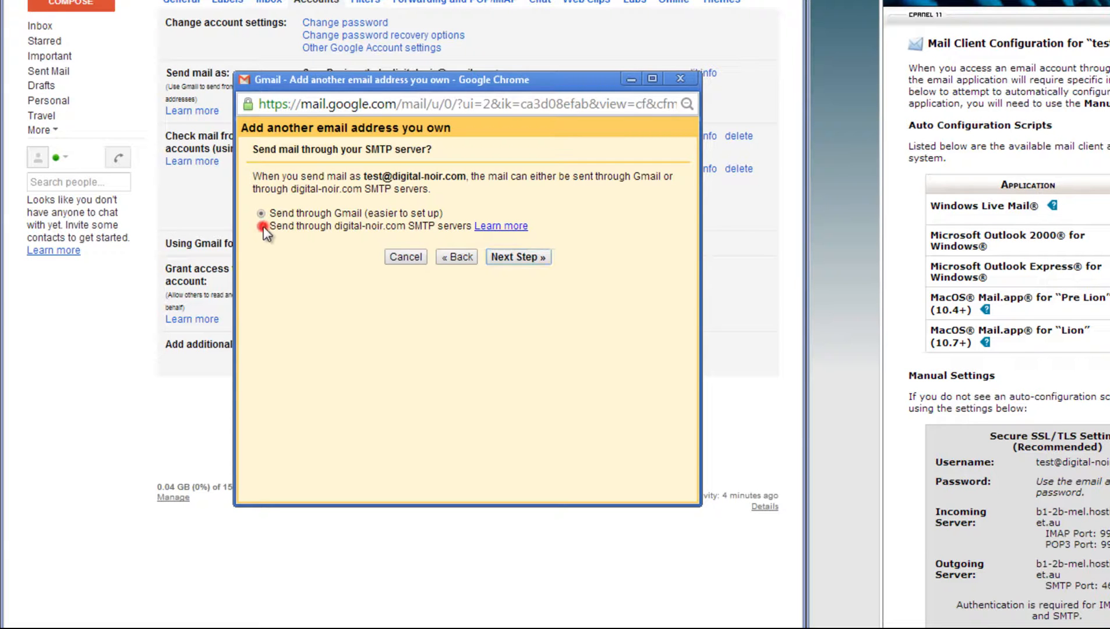
{"action": "left_click", "coordinate": [262, 225]}
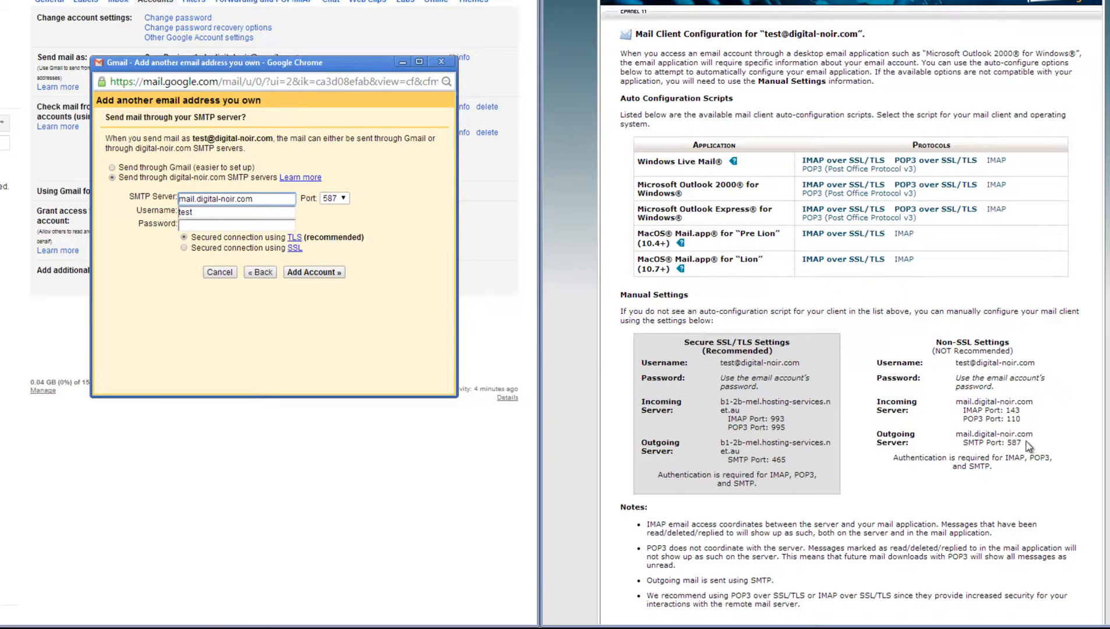
{"action": "mouse_move", "coordinate": [1024, 424]}
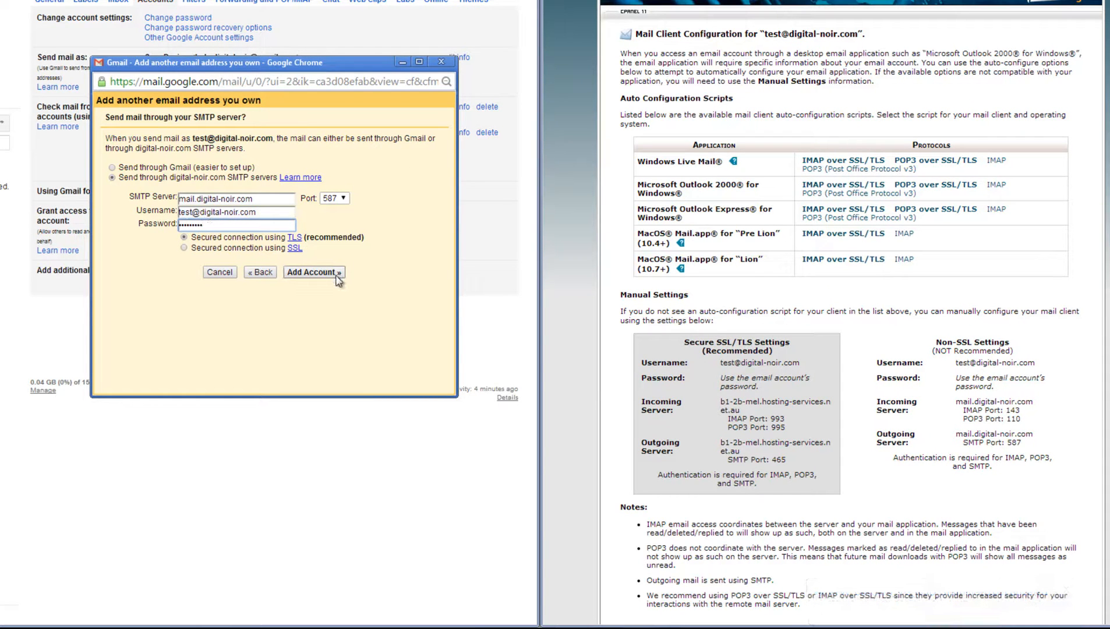
{"action": "left_click", "coordinate": [312, 272]}
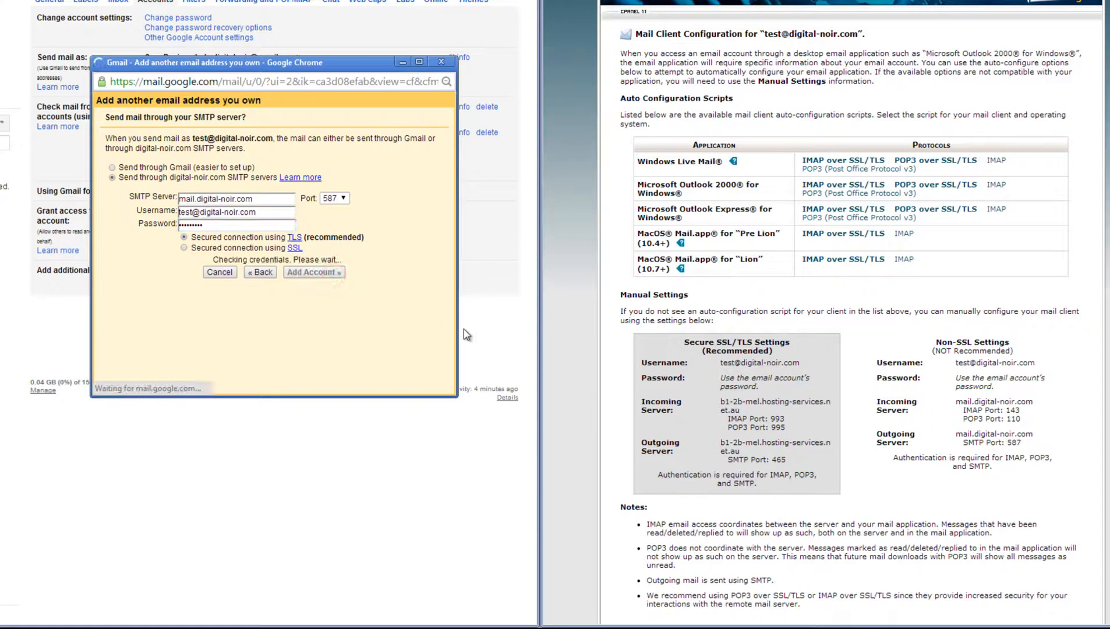
Wait for Gmail to verify the SMTP credentials and send the confirmation code
{"action": "left_click", "coordinate": [312, 271]}
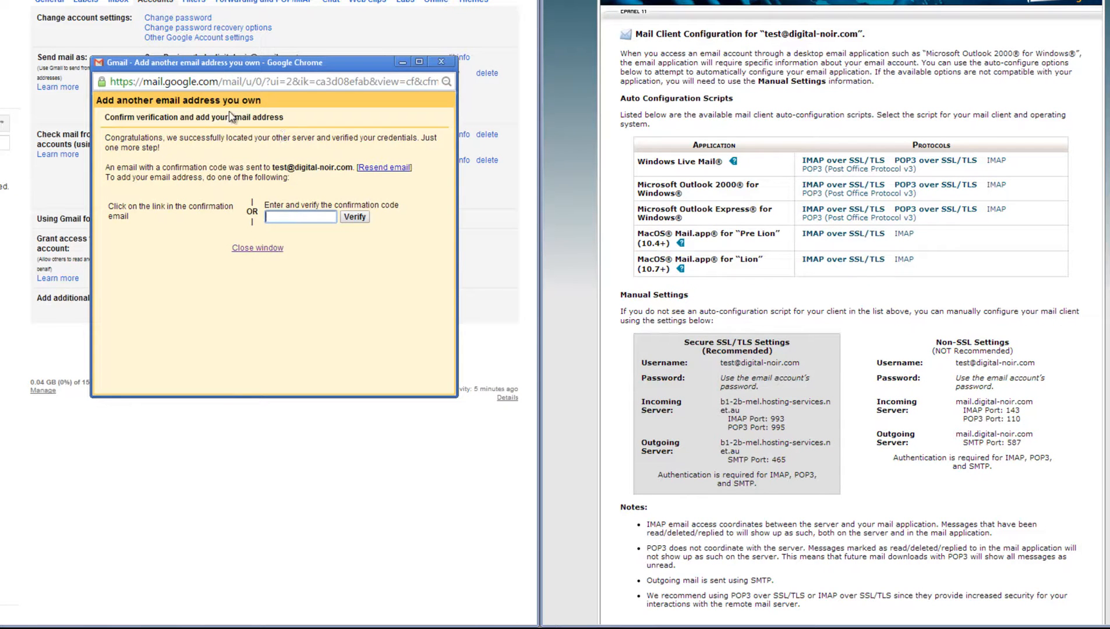
{"action": "mouse_move", "coordinate": [234, 69]}
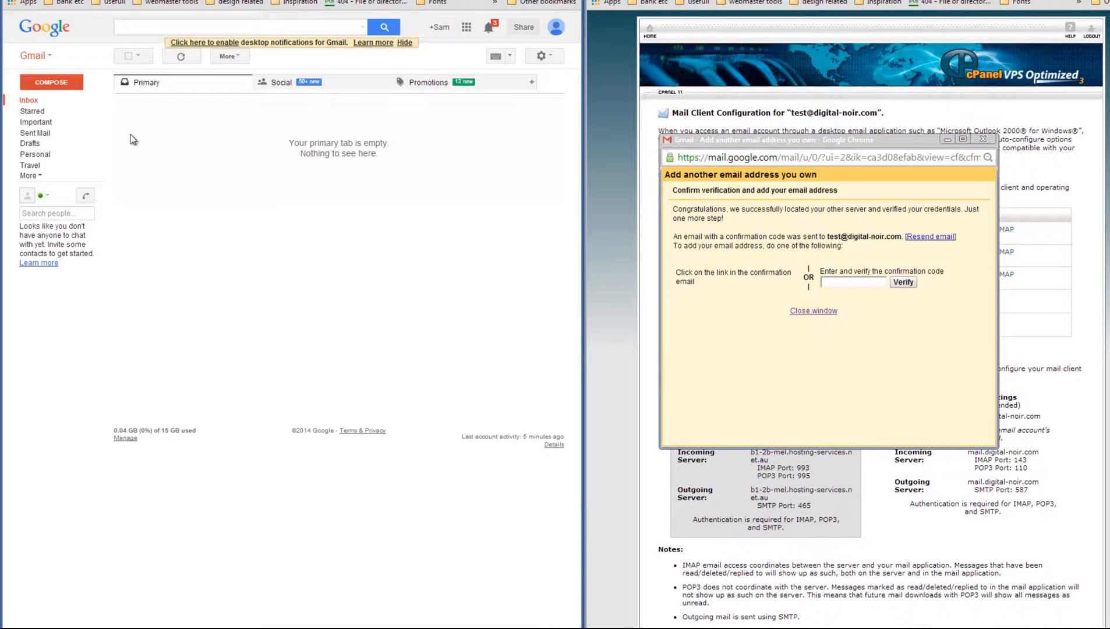
{"action": "mouse_move", "coordinate": [143, 136]}
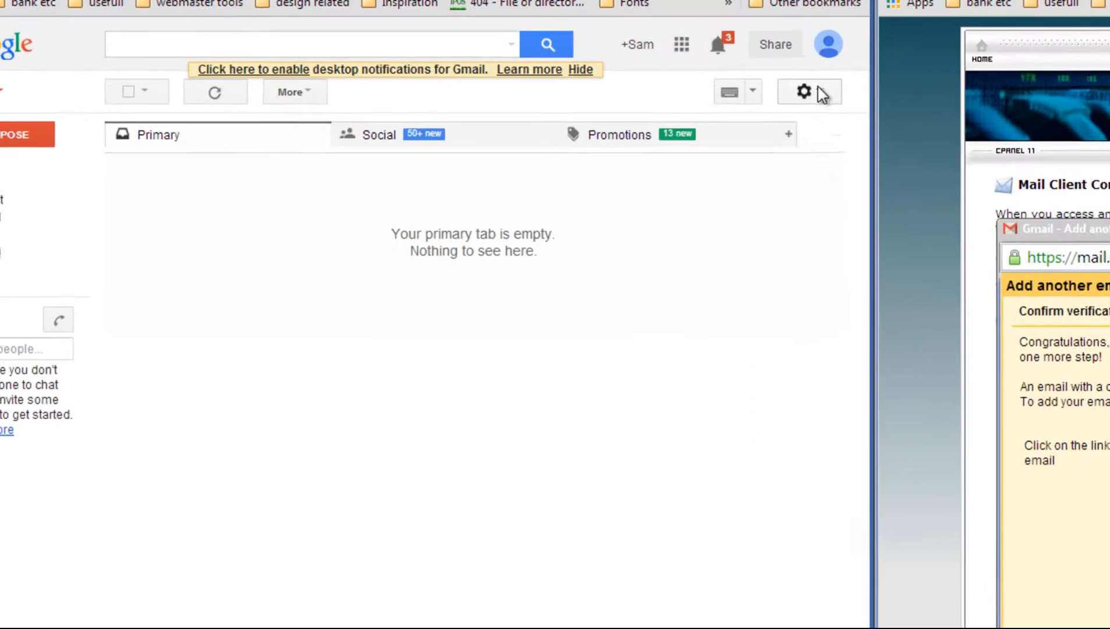
{"action": "left_click", "coordinate": [804, 91]}
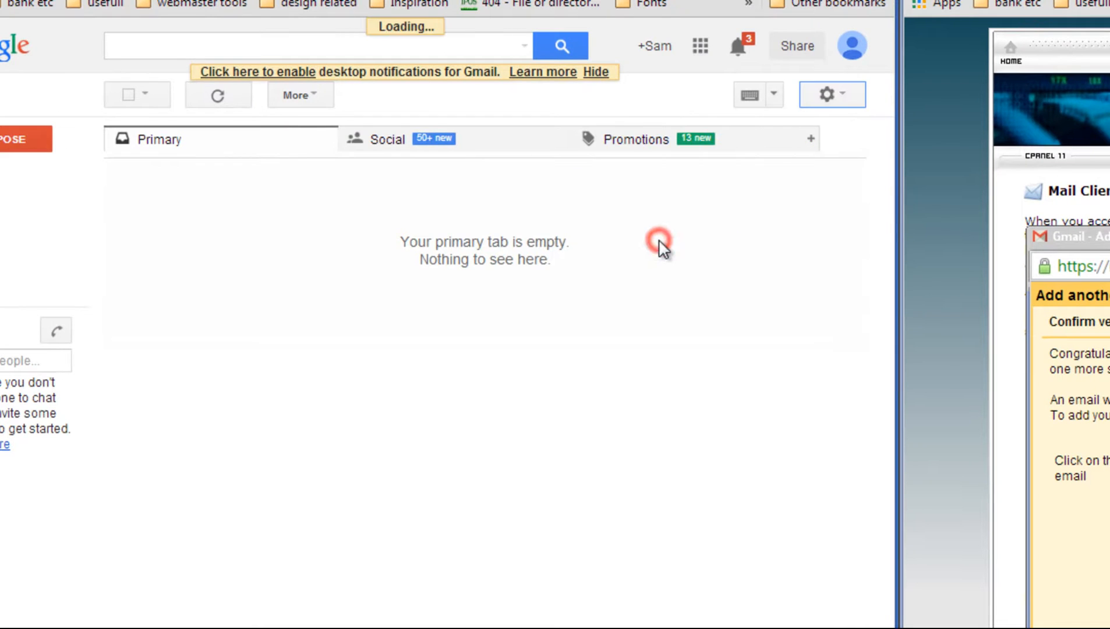
{"action": "left_click", "coordinate": [298, 136]}
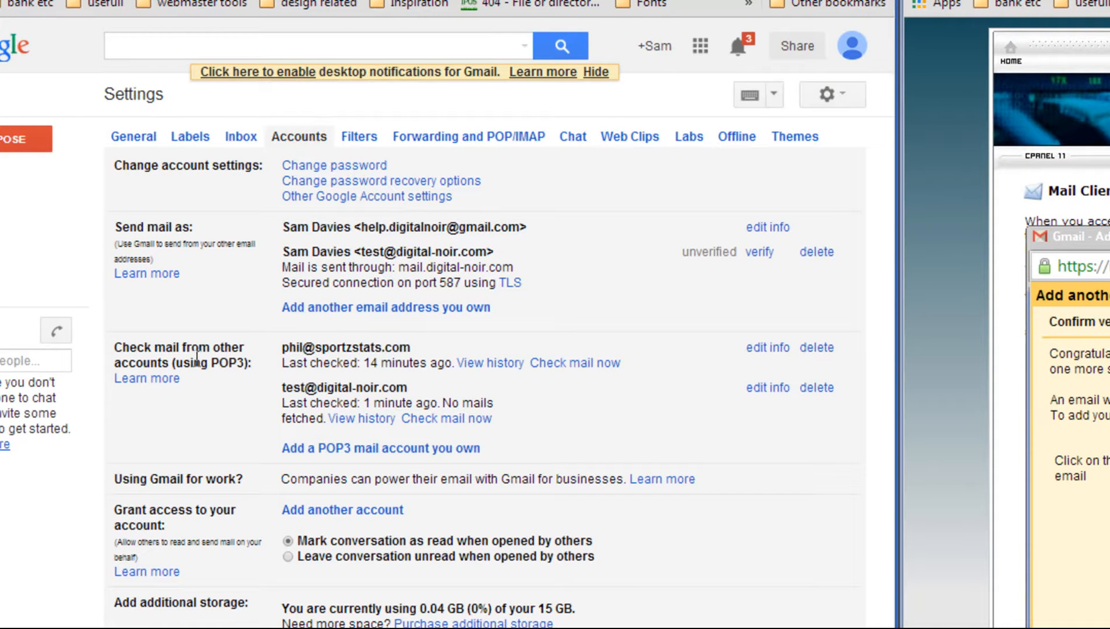
{"action": "mouse_move", "coordinate": [393, 393]}
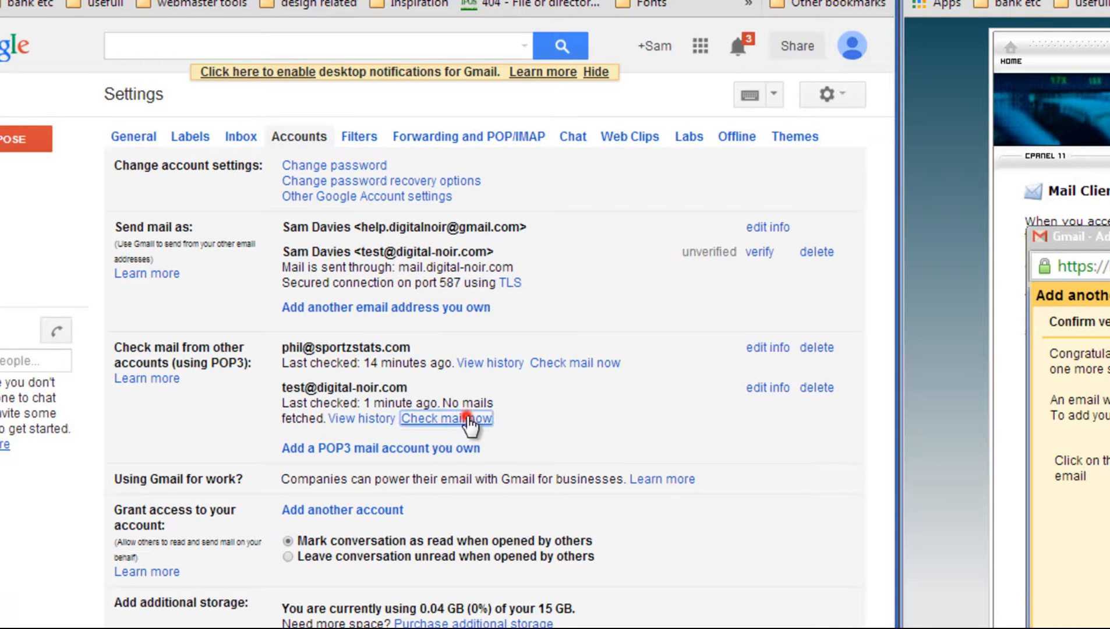
{"action": "left_click", "coordinate": [447, 418]}
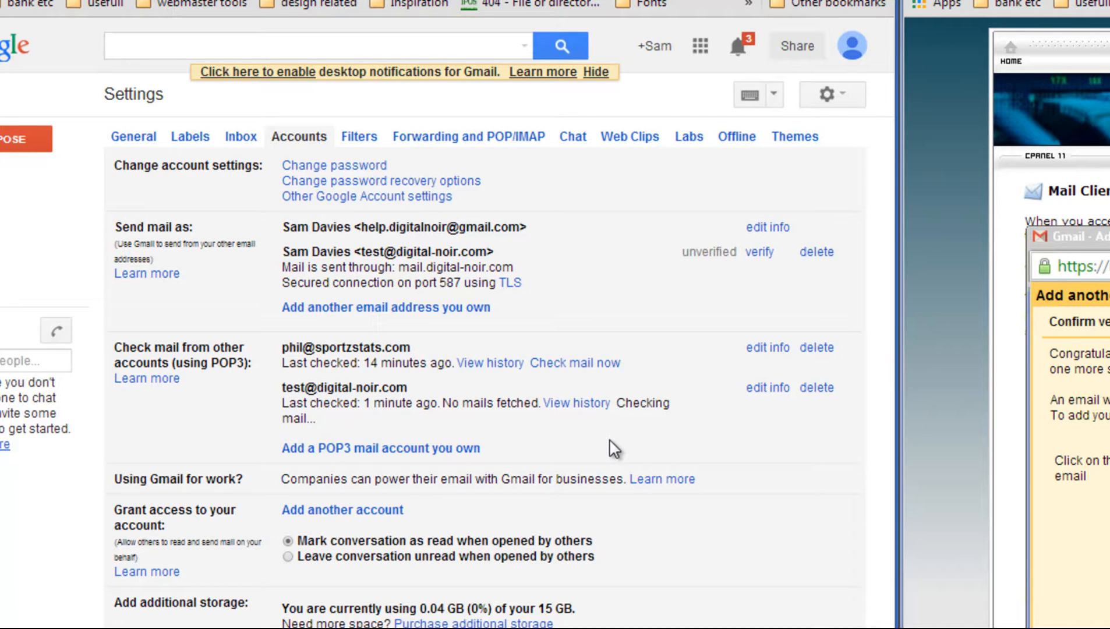
{"action": "mouse_move", "coordinate": [663, 466]}
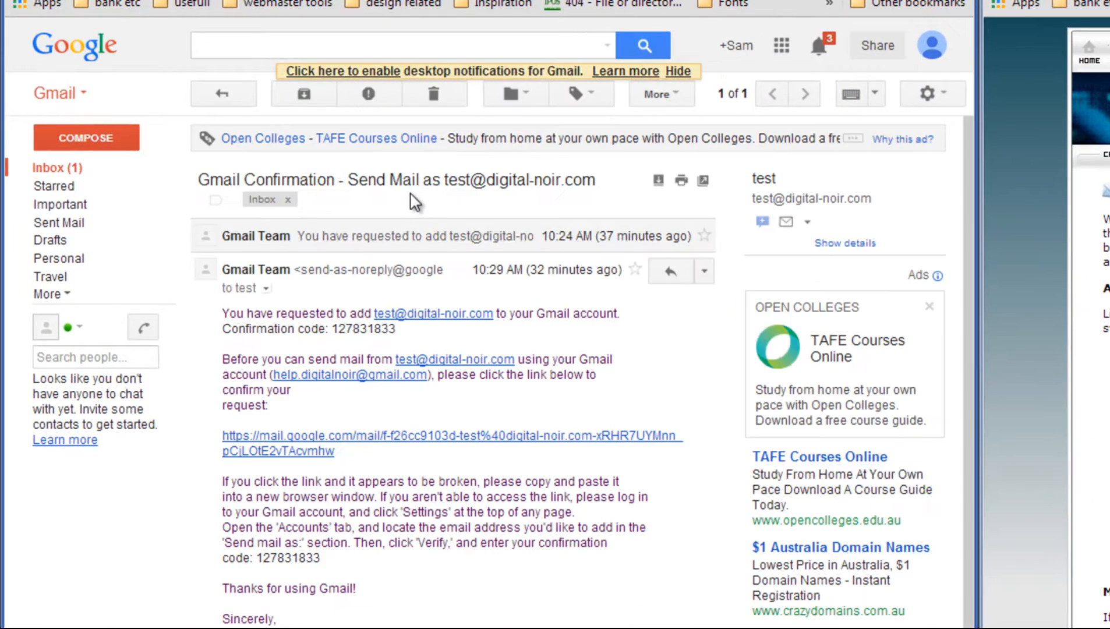
{"action": "mouse_move", "coordinate": [266, 365]}
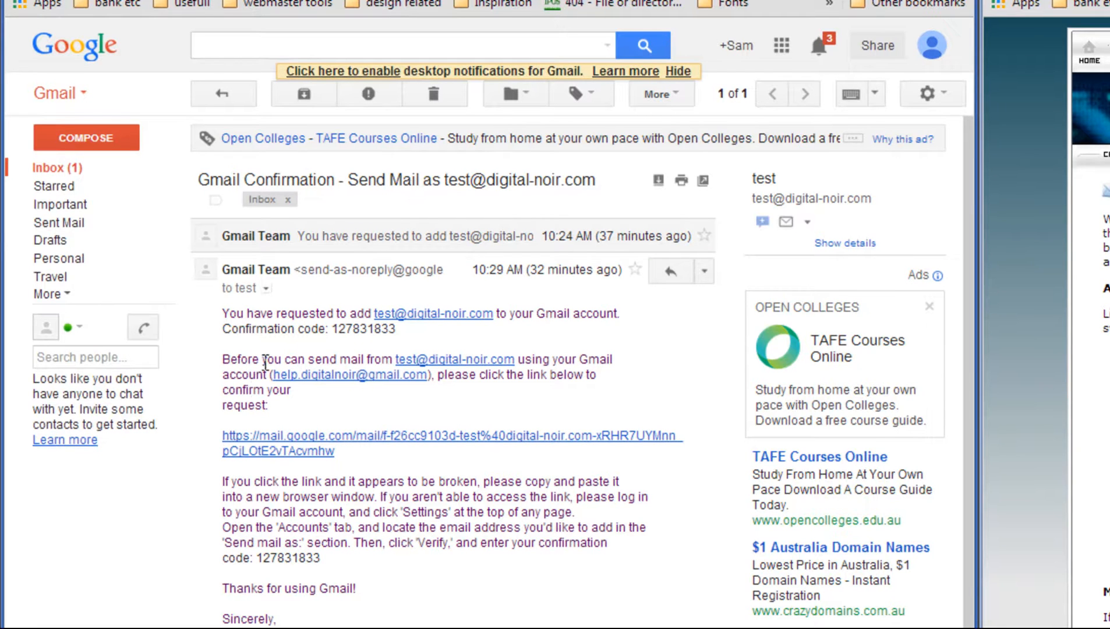
{"action": "mouse_move", "coordinate": [266, 453]}
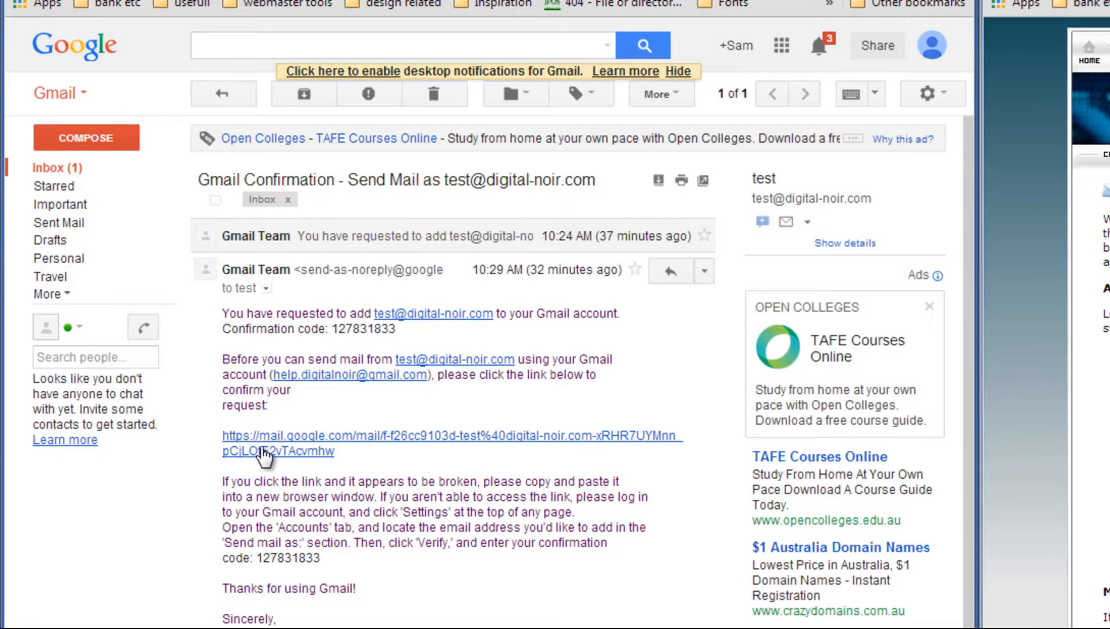
Follow the verification link in the Gmail Confirmation email, then return to the inbox
{"action": "left_click", "coordinate": [278, 444]}
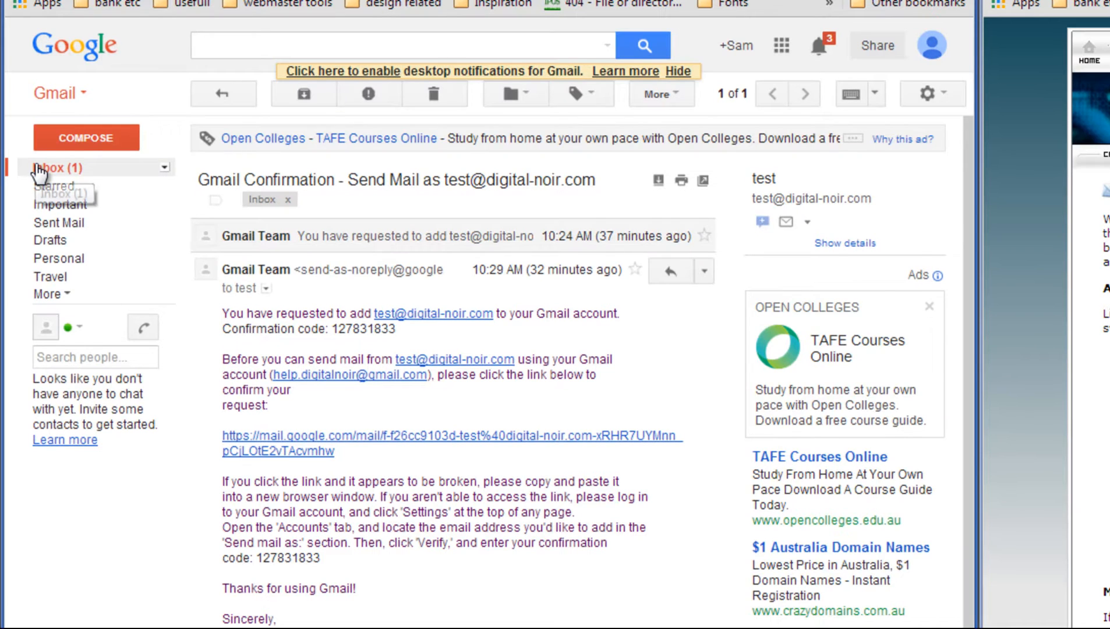
{"action": "left_click", "coordinate": [56, 167]}
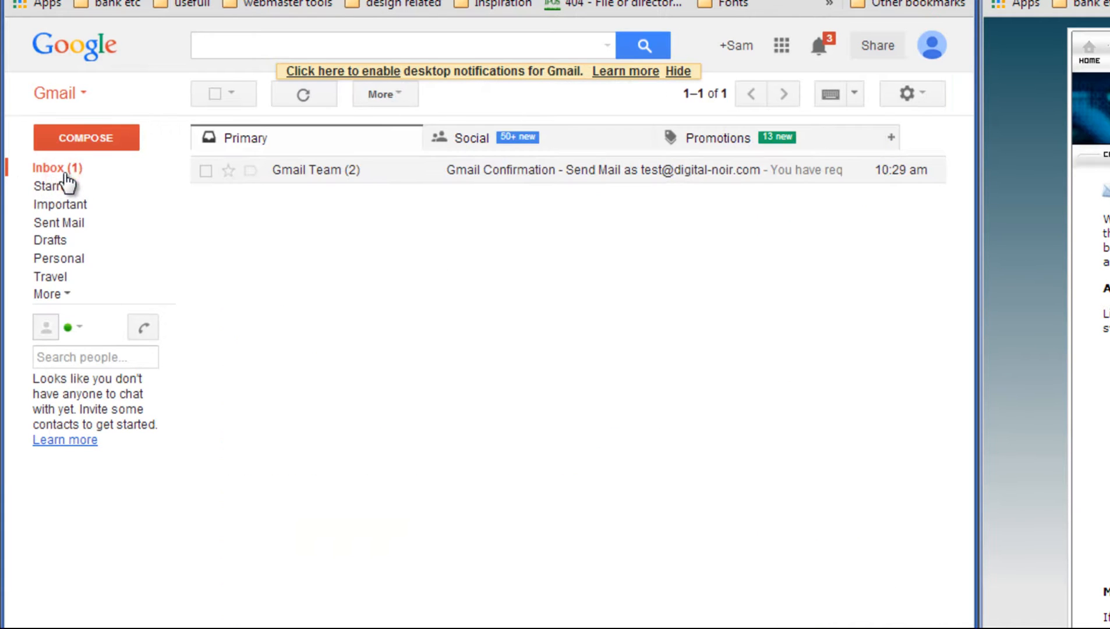